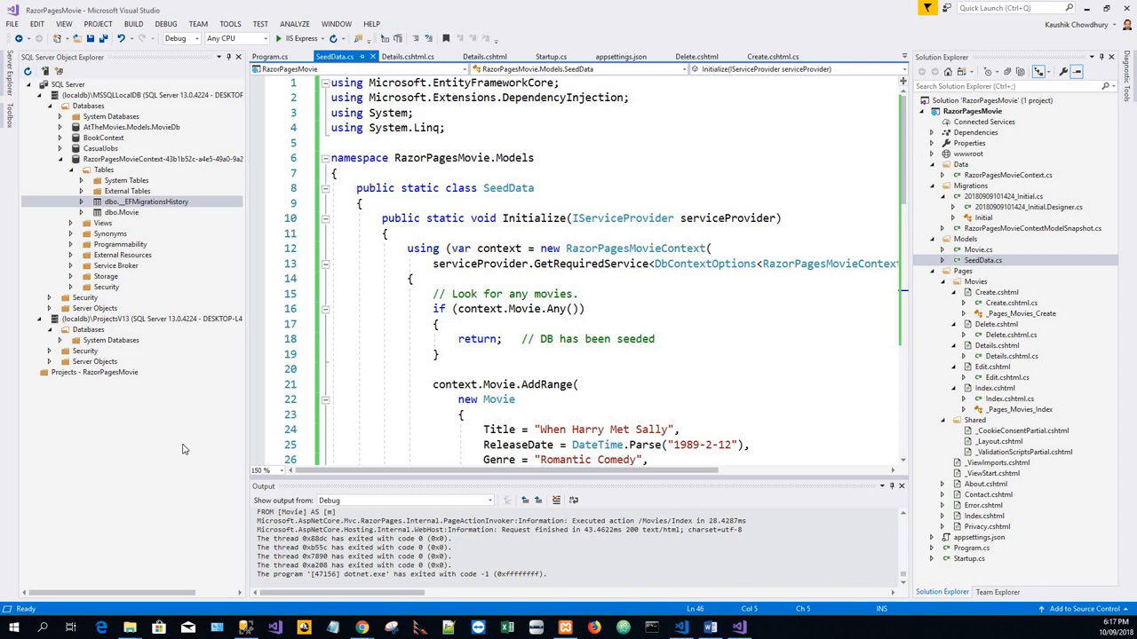
mouse_move(97, 386)
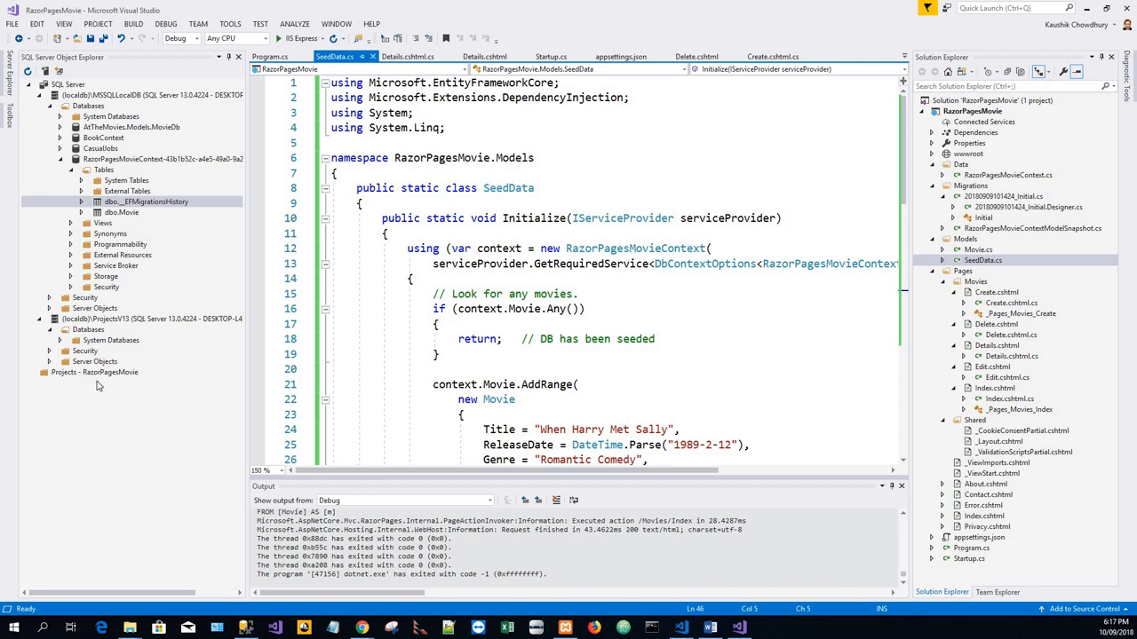
mouse_move(151, 368)
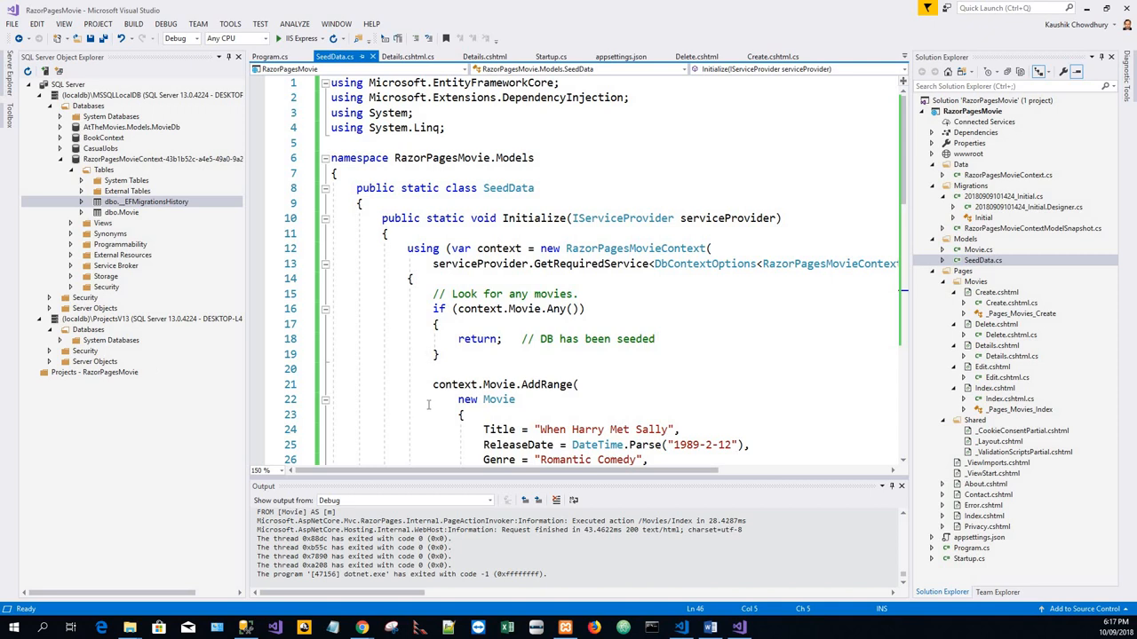
mouse_move(211, 416)
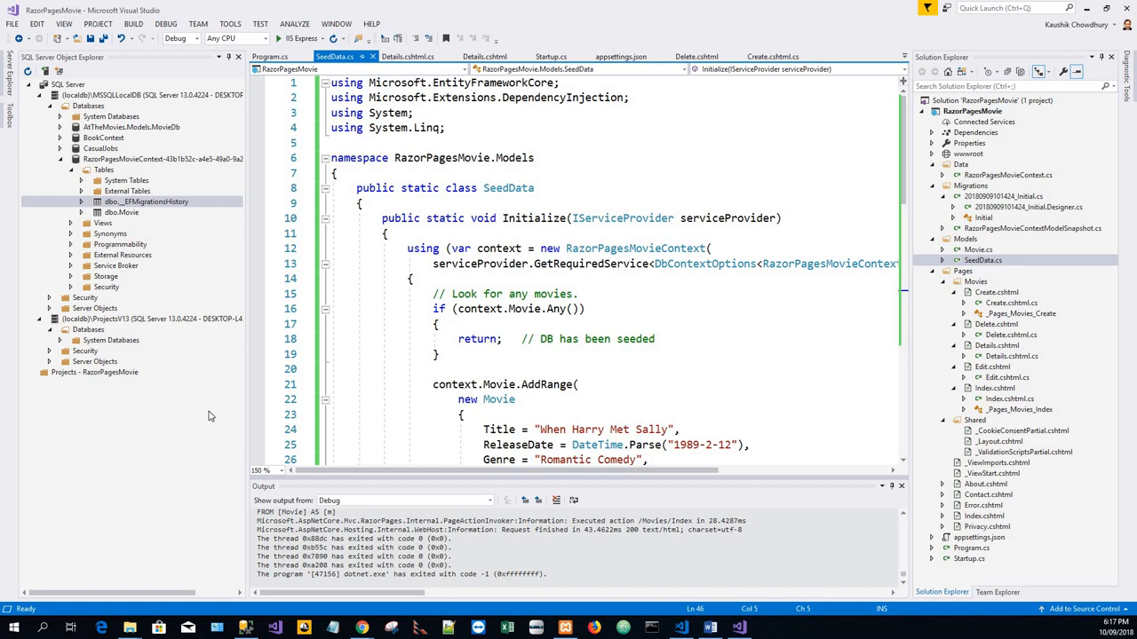
mouse_move(193, 428)
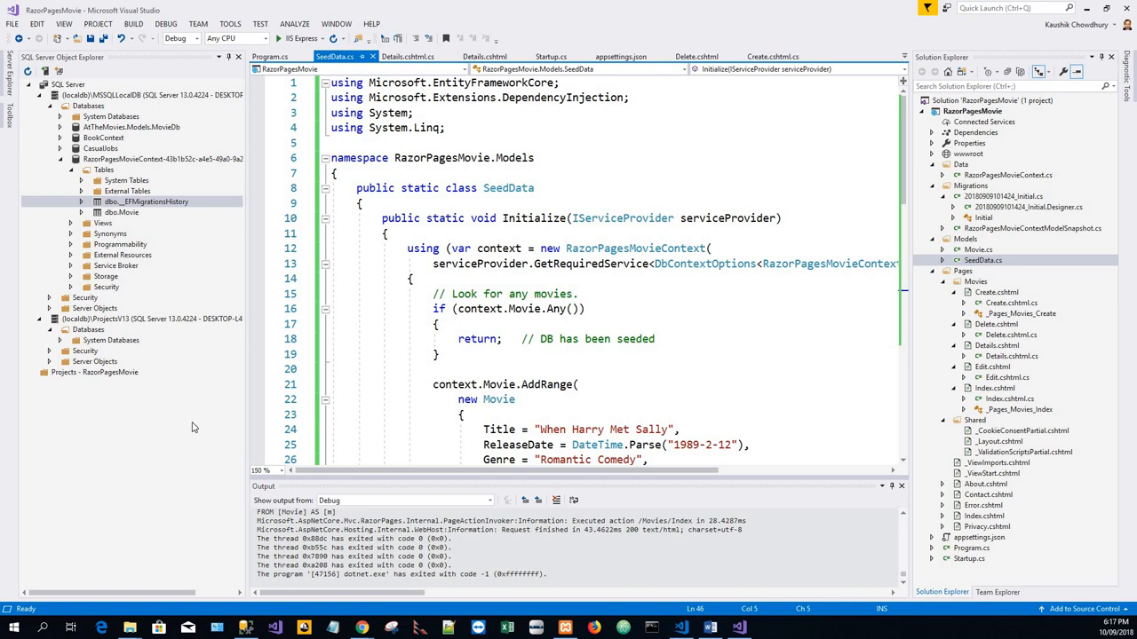
mouse_move(197, 422)
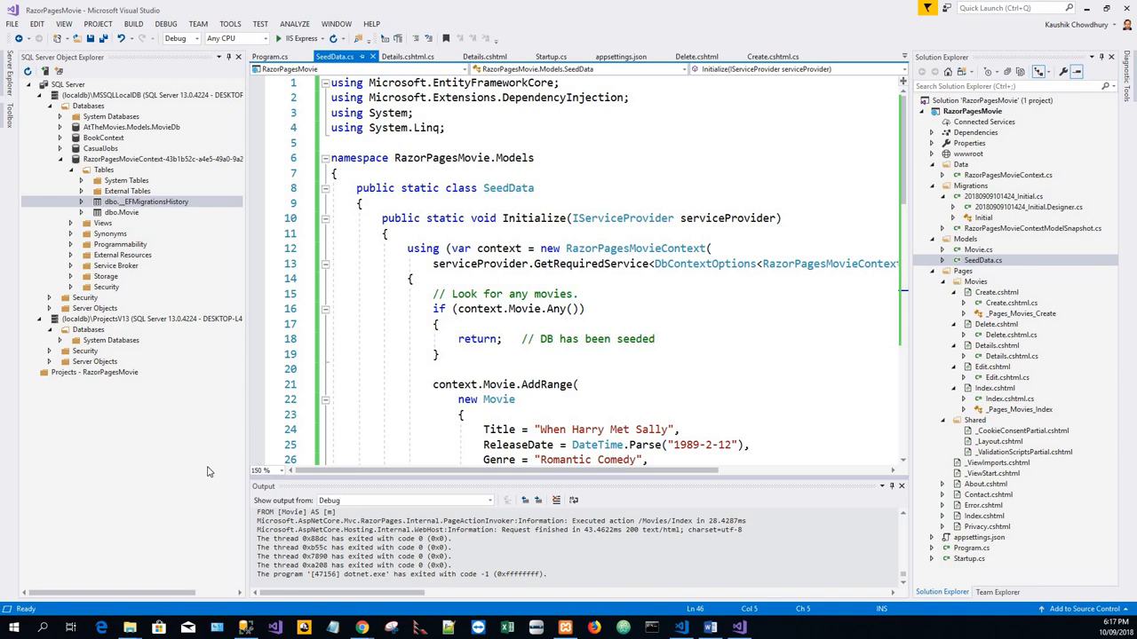
mouse_move(163, 443)
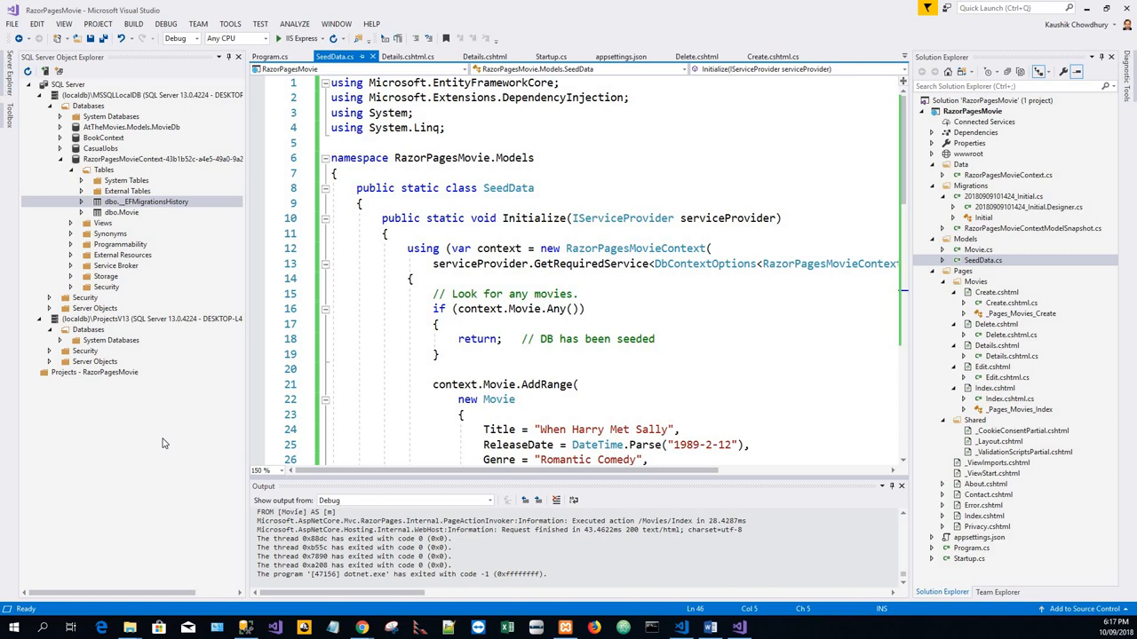
mouse_move(201, 453)
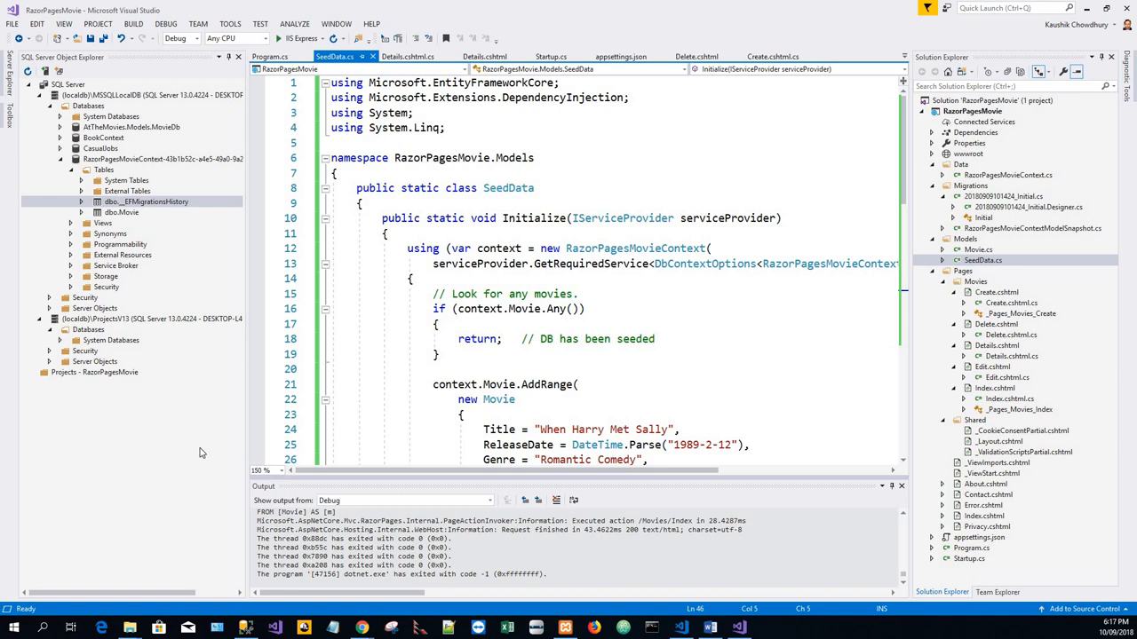
mouse_move(200, 452)
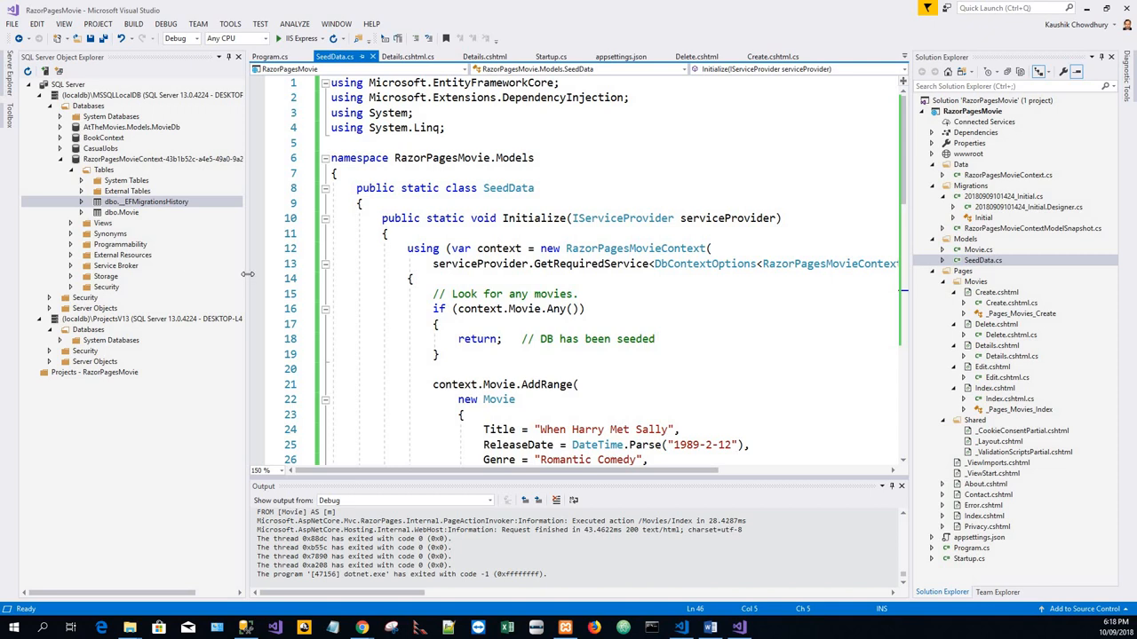
mouse_move(249, 273)
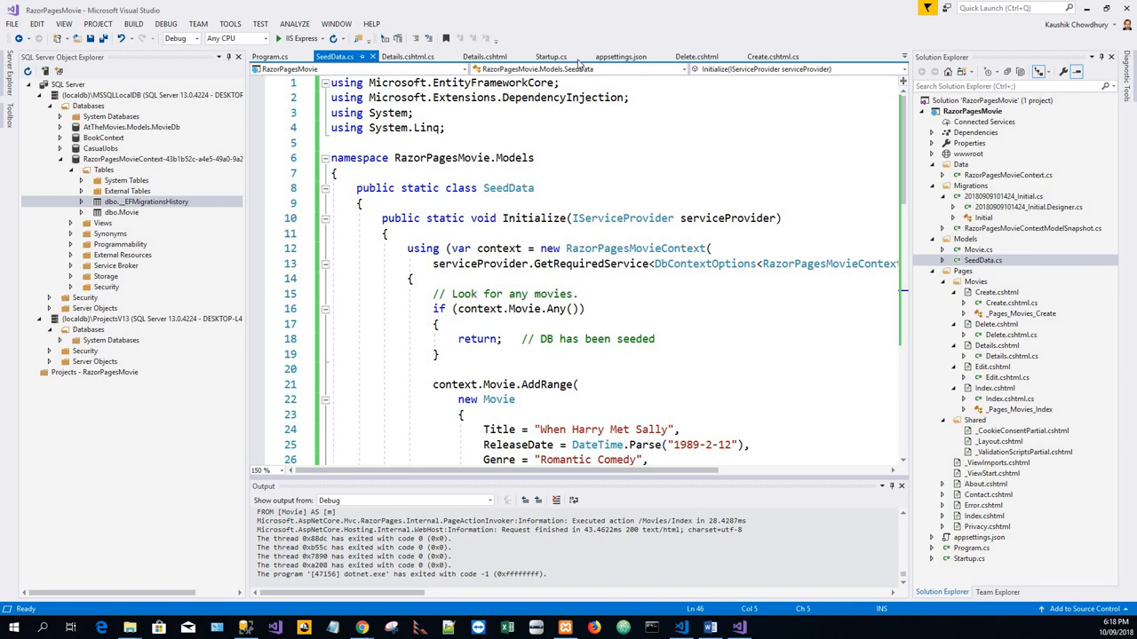
- Review Startup.cs ConfigureServices down to the AddDbContext call using UseSqlServer
click(551, 55)
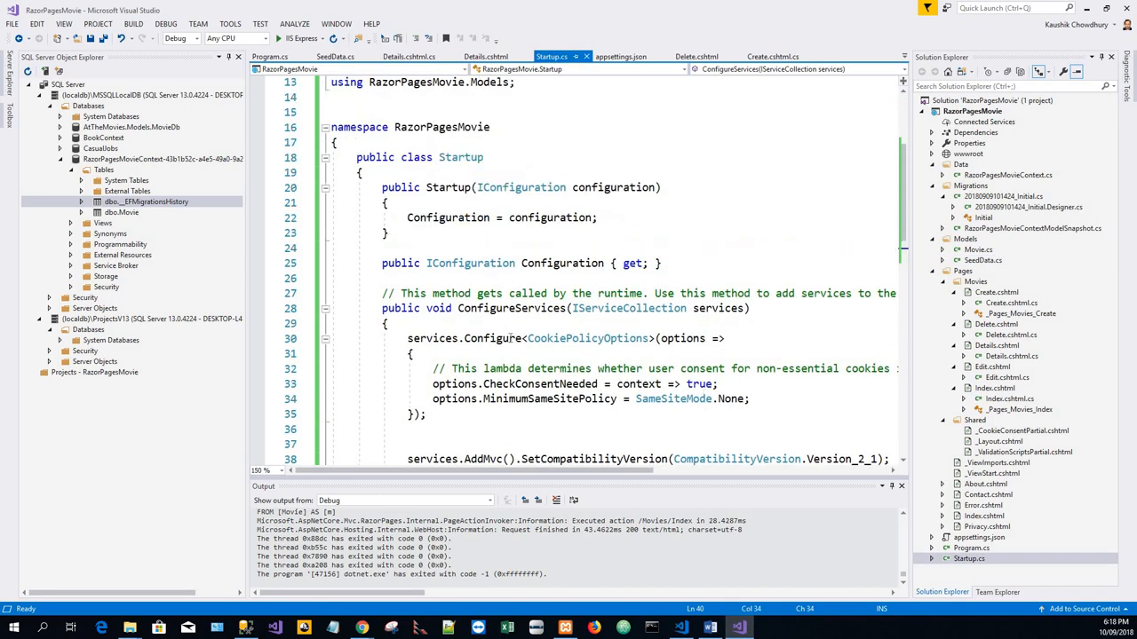
double_click(509, 308)
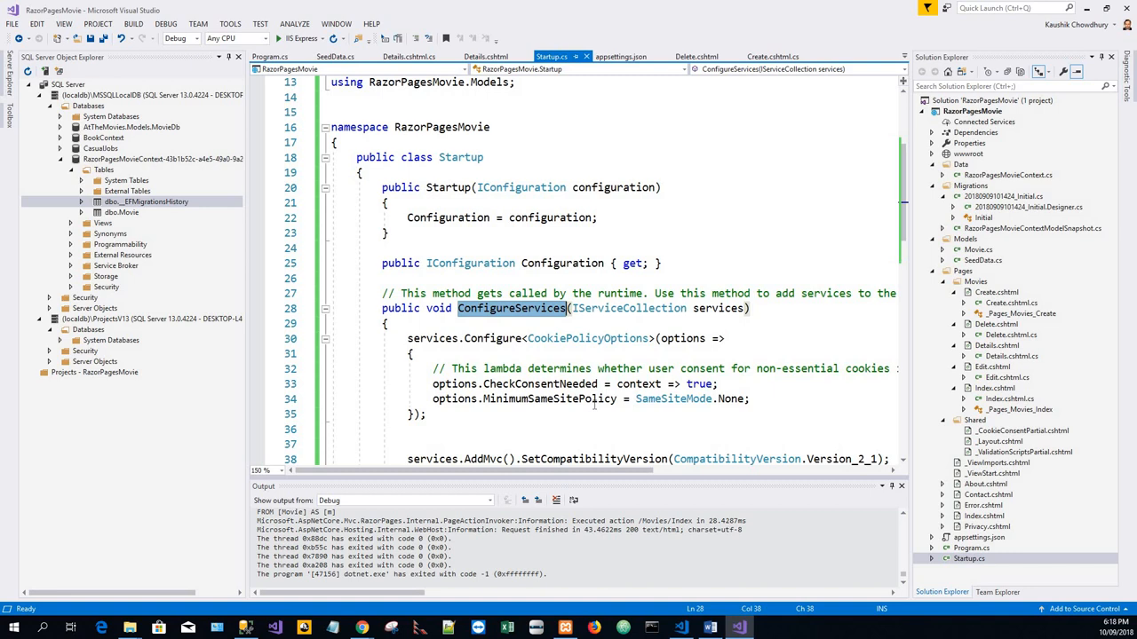
scroll(down, 3)
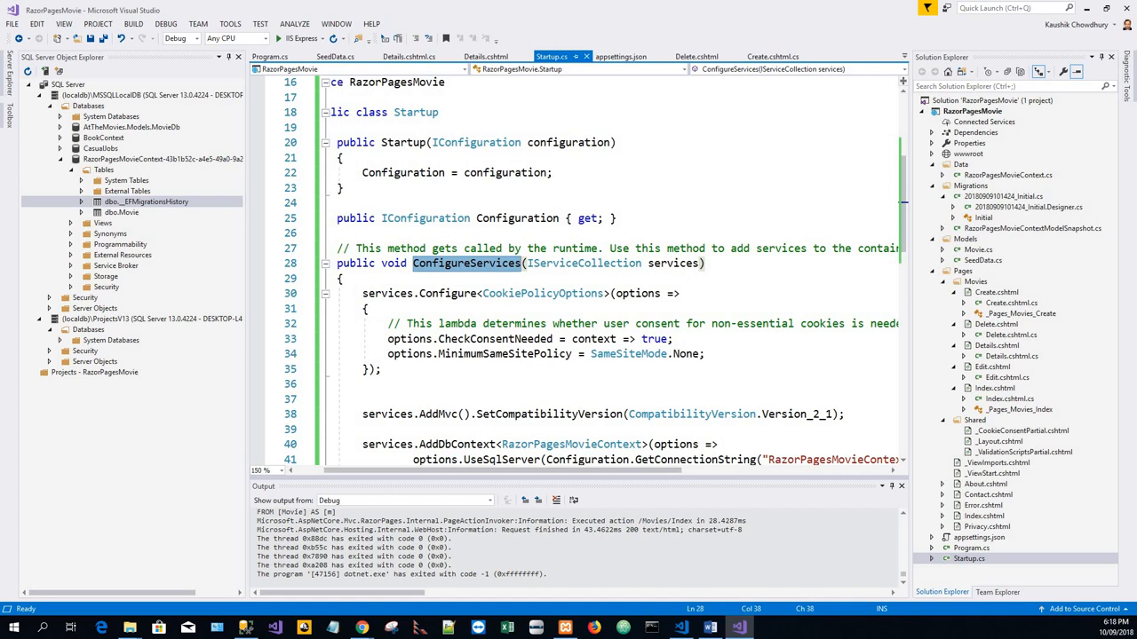
scroll(down, 3)
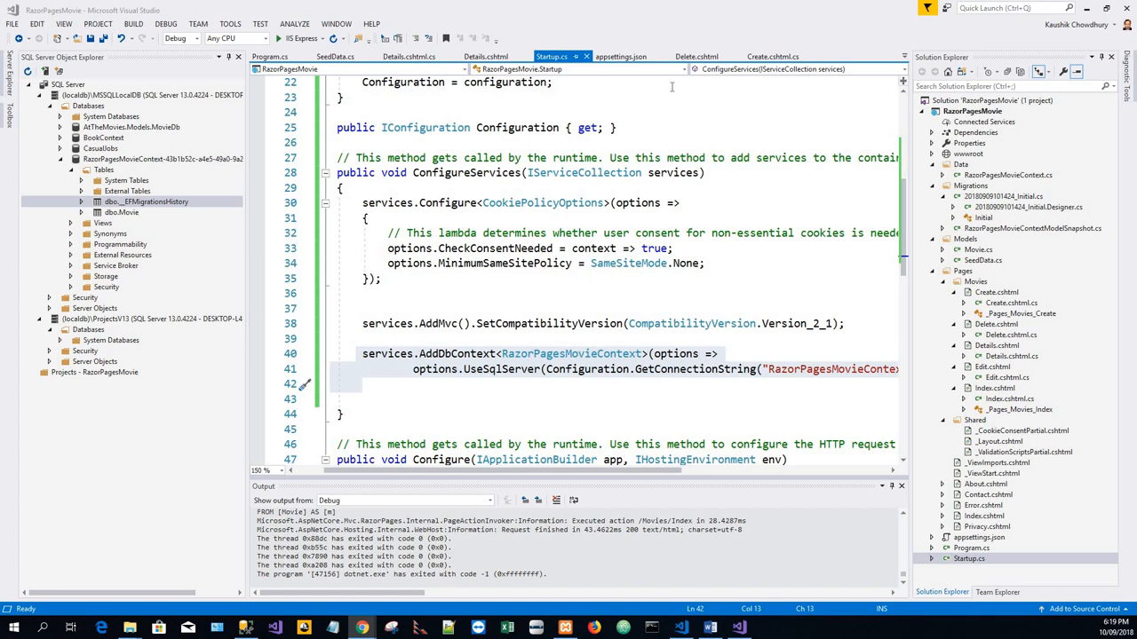
- Show appsettings.json with the RazorPagesMovieContext LocalDB connection string
click(620, 56)
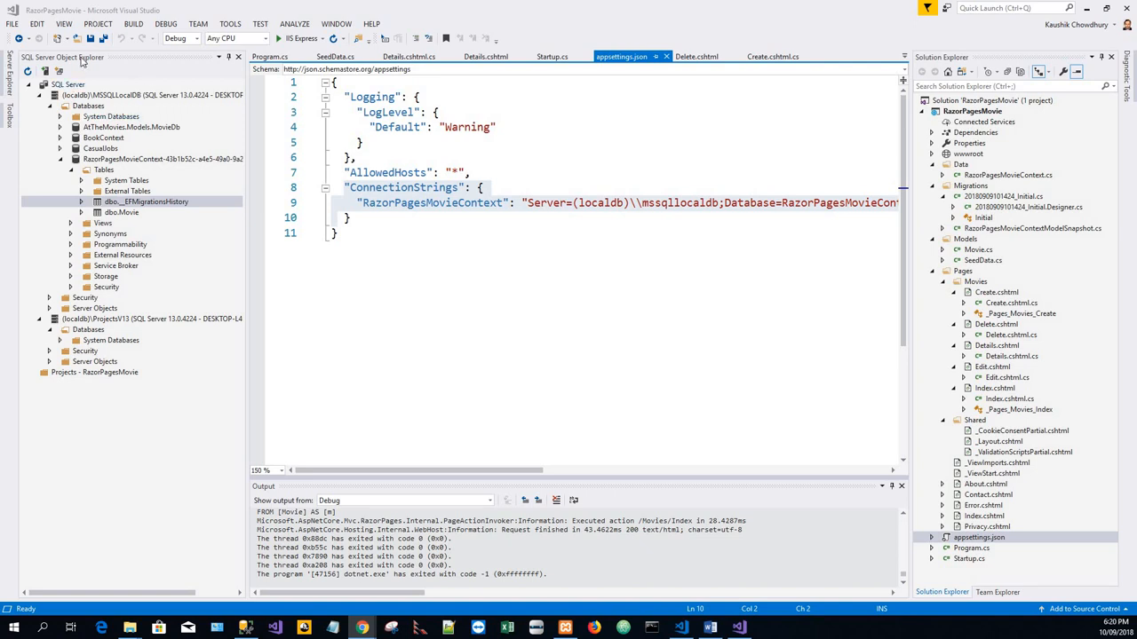
mouse_move(81, 62)
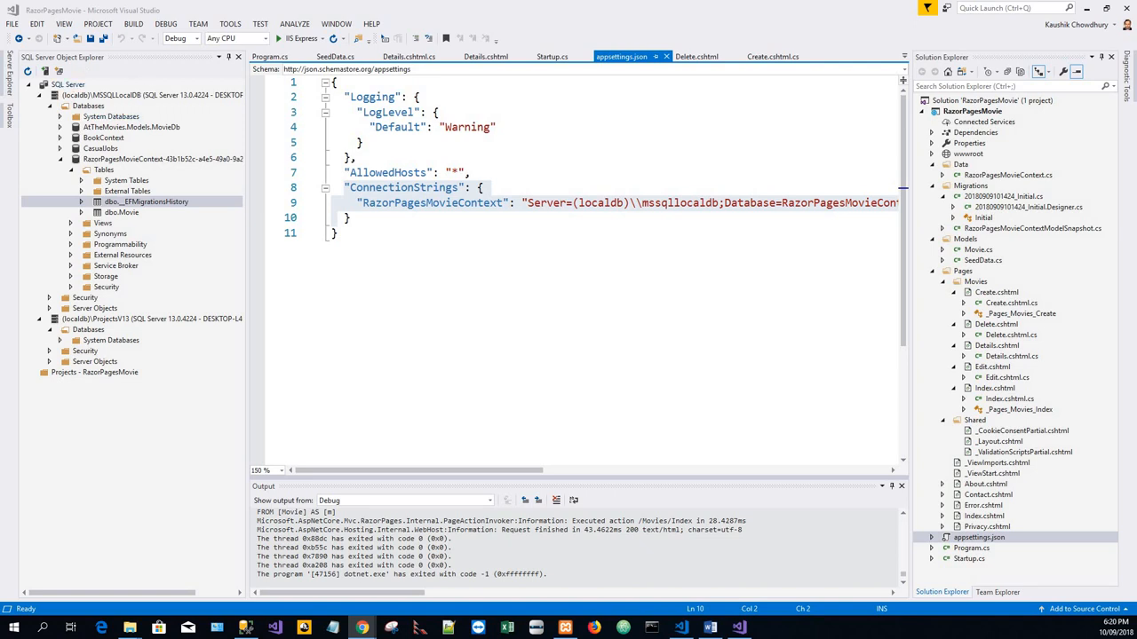
mouse_move(160, 70)
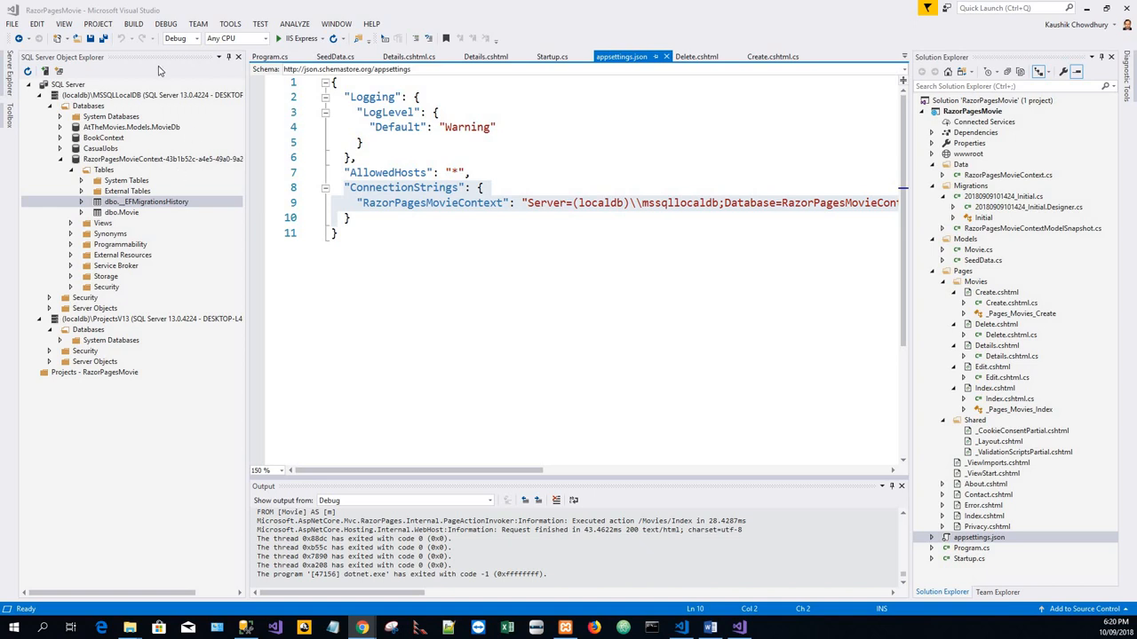
mouse_move(72, 80)
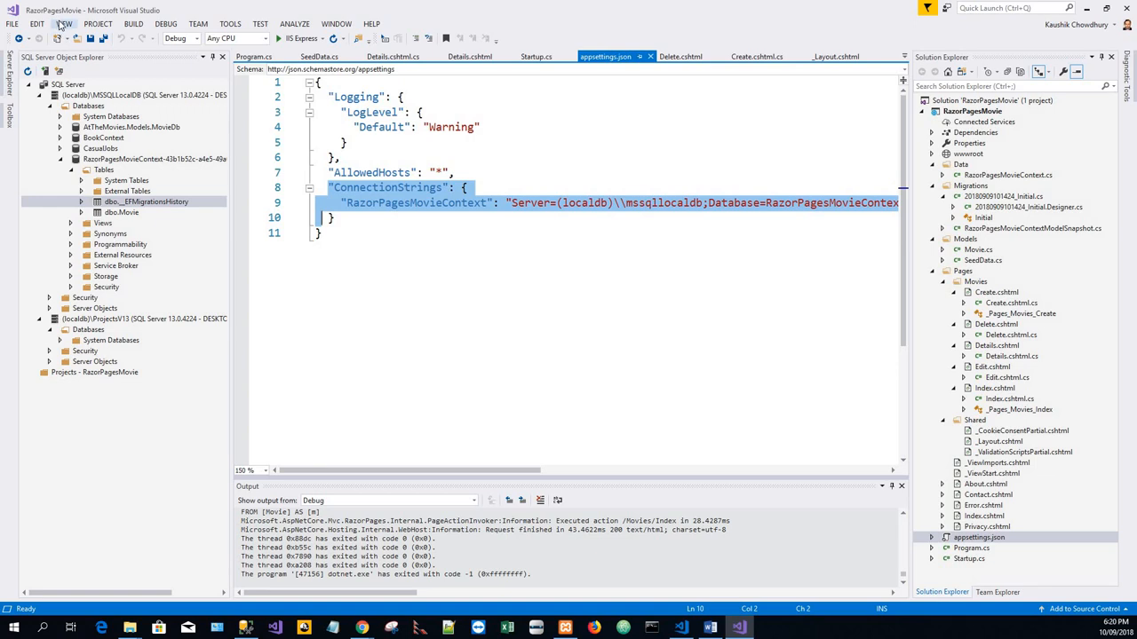
- Open SQL Server Object Explorer and bring up the context menu for dbo.Movie
click(64, 24)
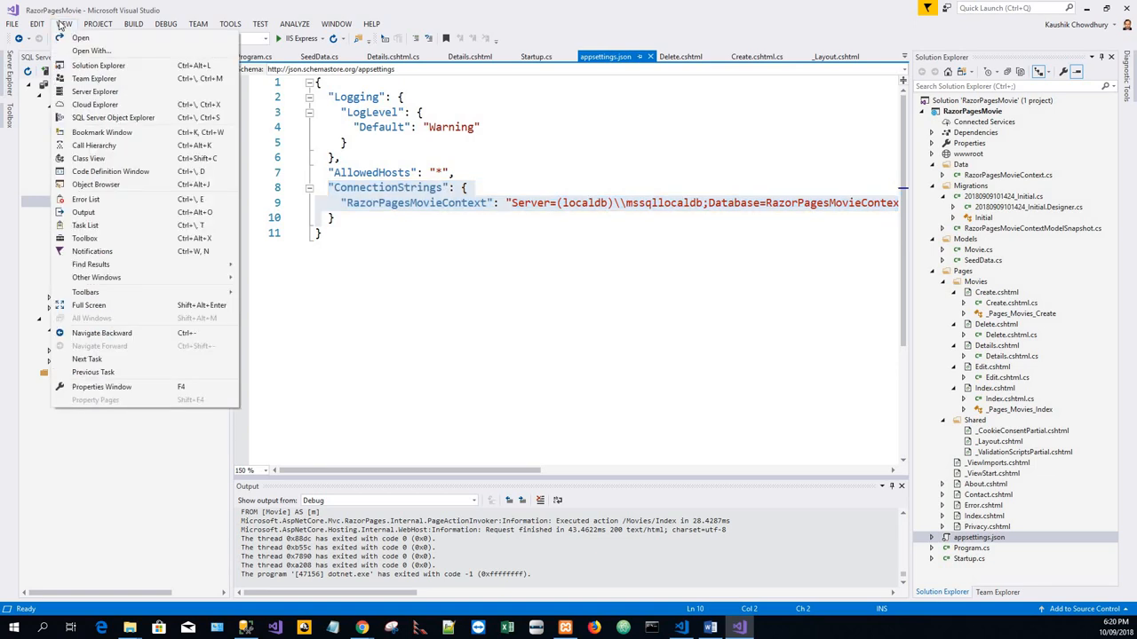
mouse_move(113, 118)
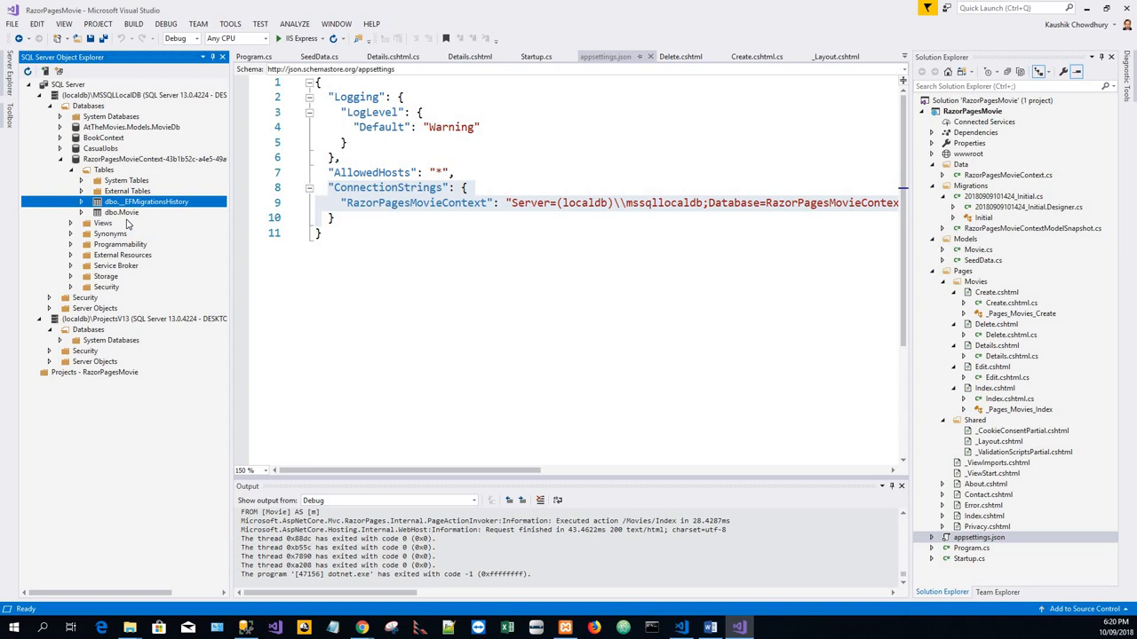
click(122, 212)
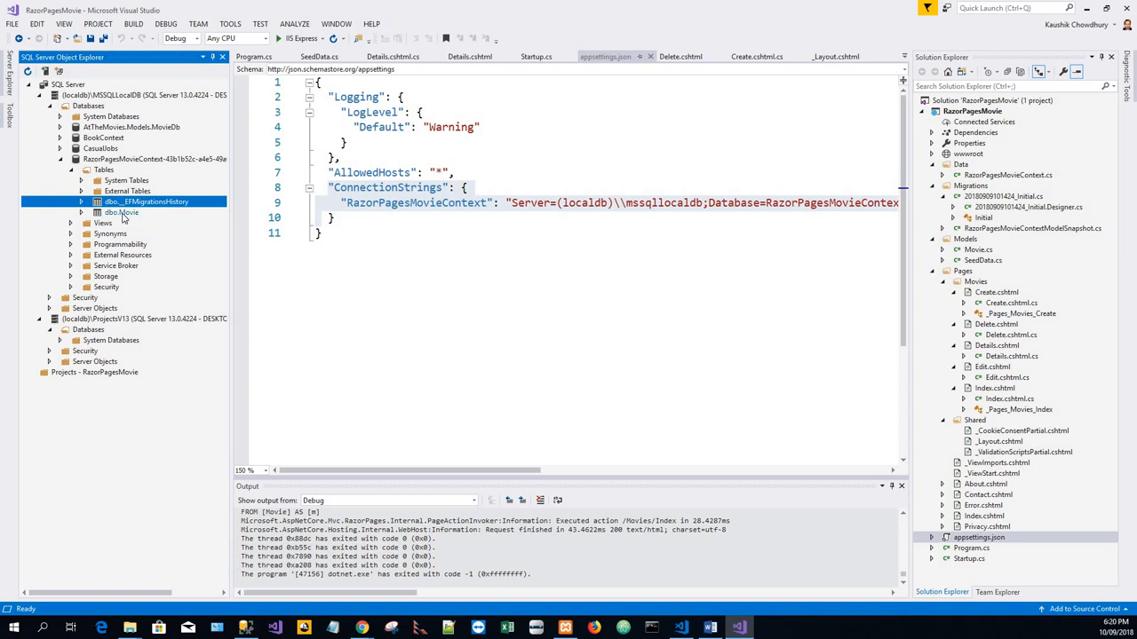
mouse_move(121, 218)
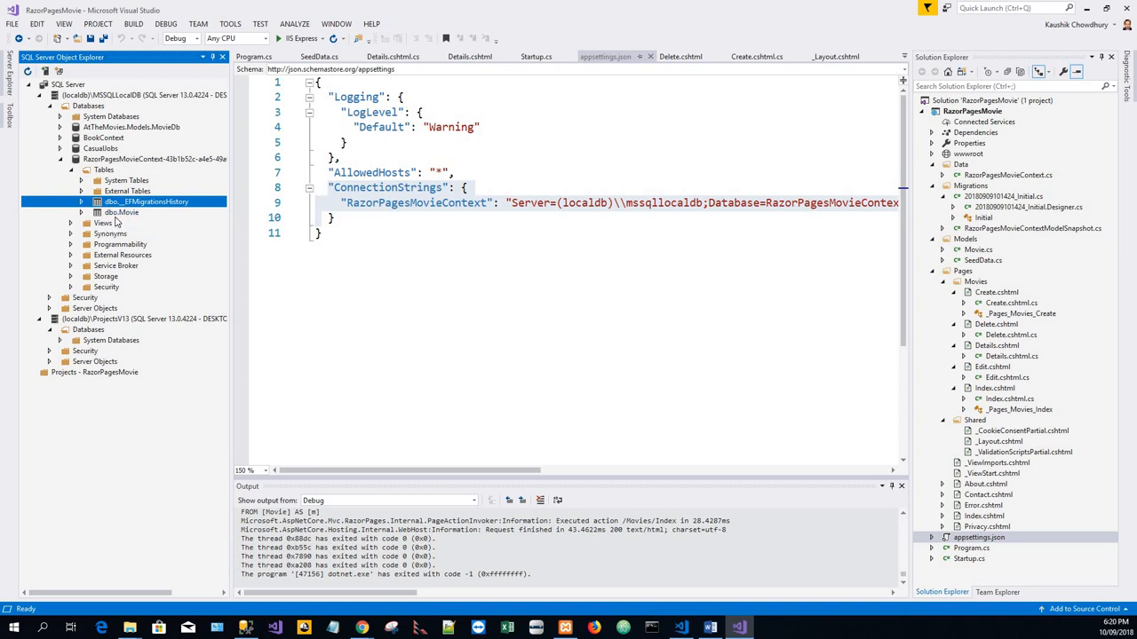
right_click(121, 212)
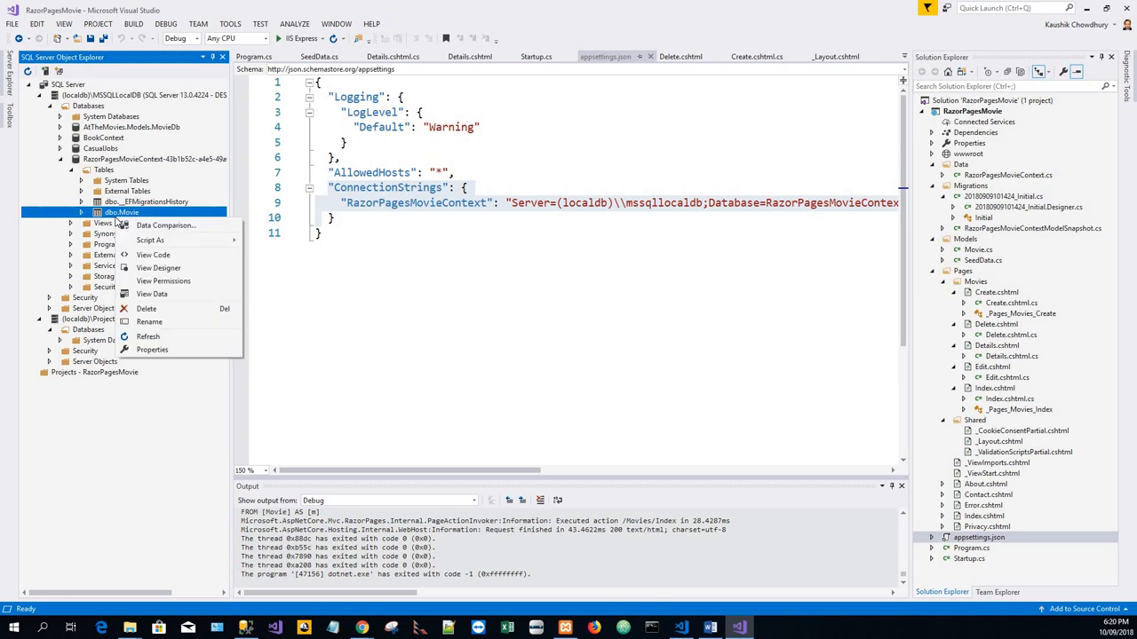
mouse_move(163, 281)
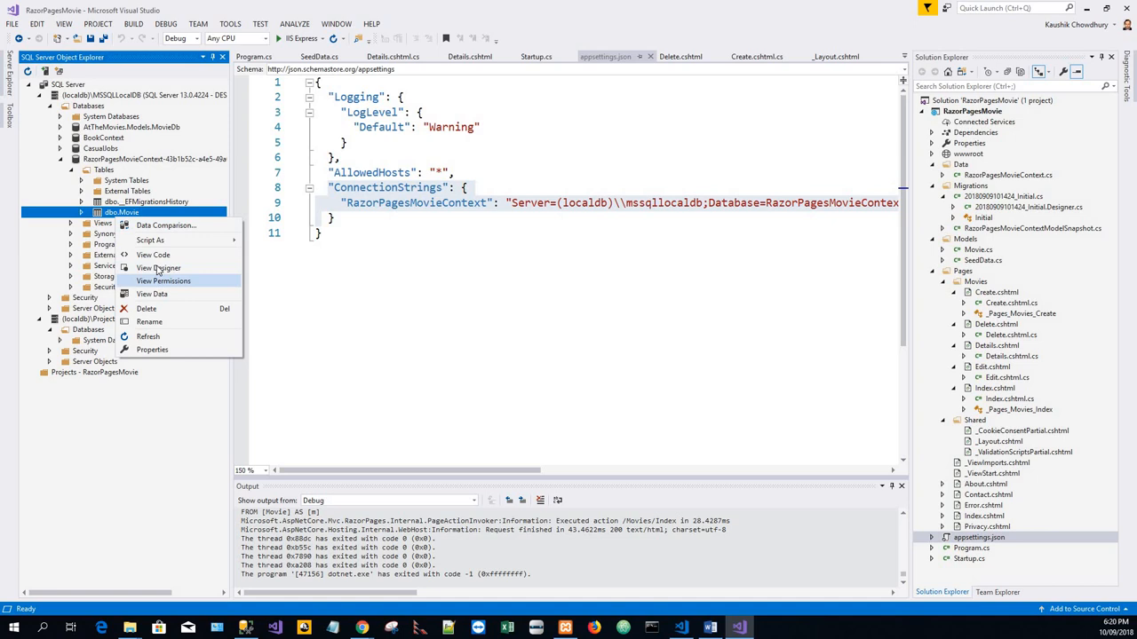
- Open dbo.Movie in View Designer and inspect the ID primary key column
click(159, 268)
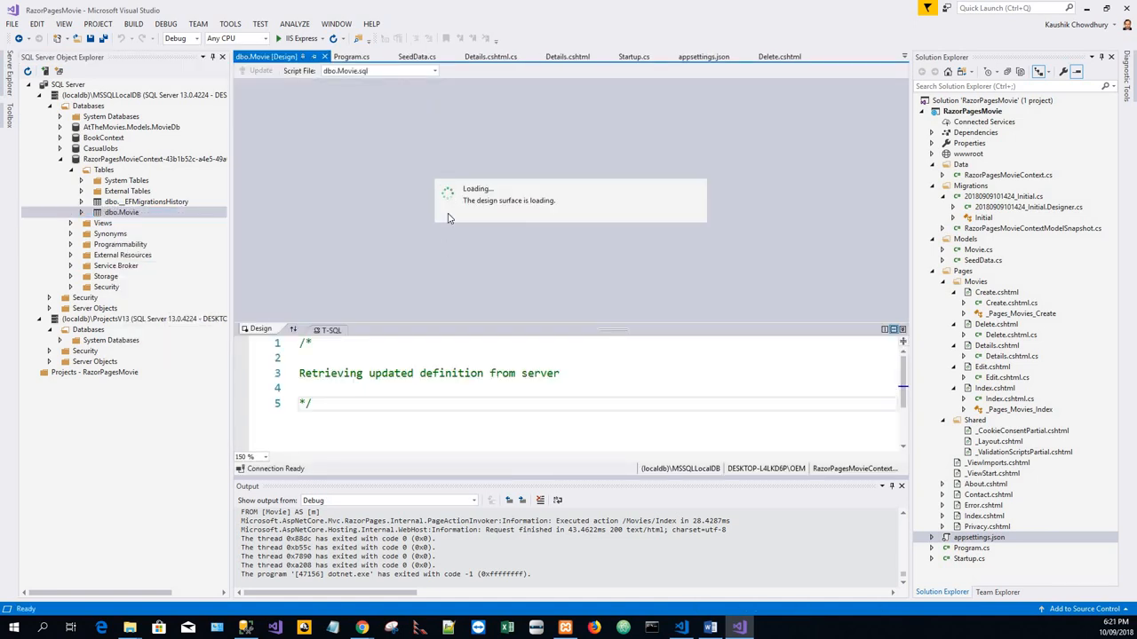
mouse_move(488, 225)
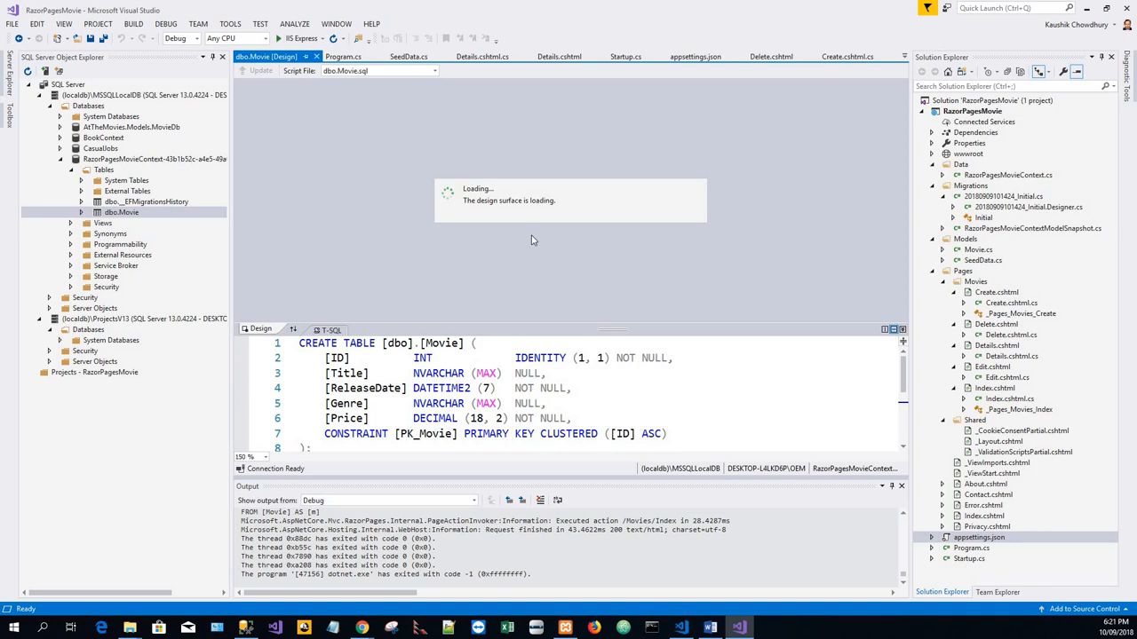
mouse_move(258, 342)
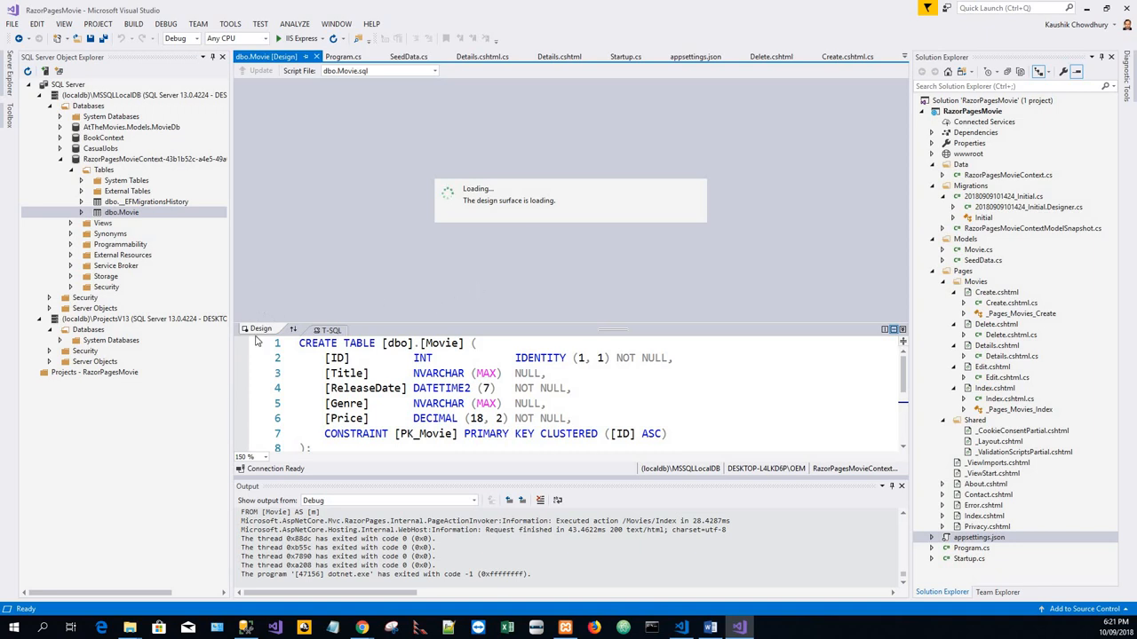
mouse_move(269, 305)
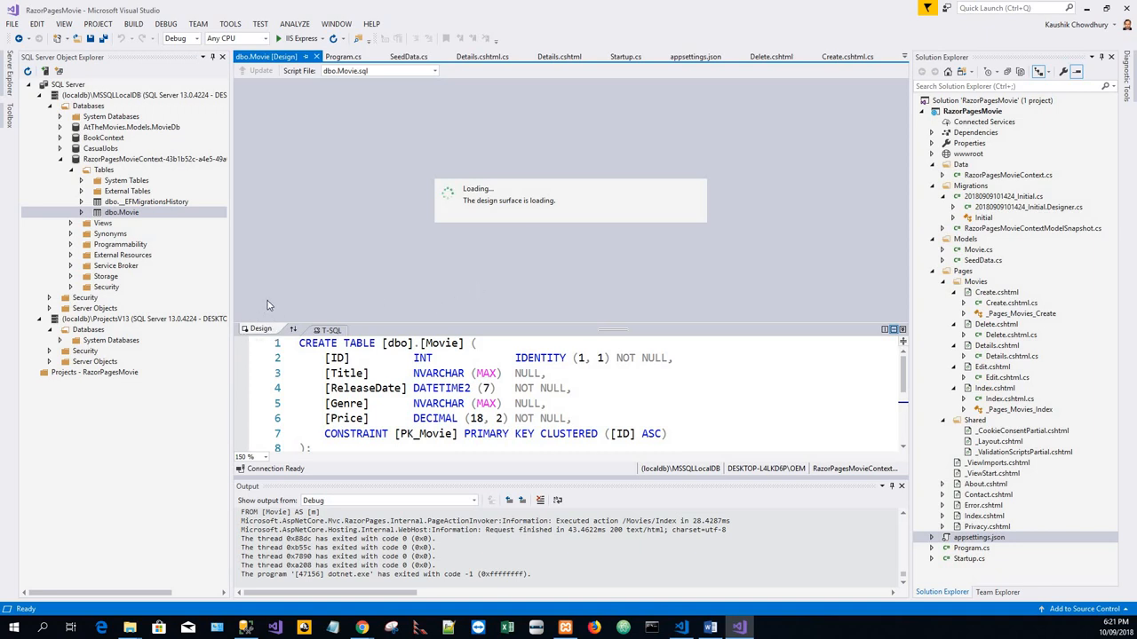
mouse_move(307, 302)
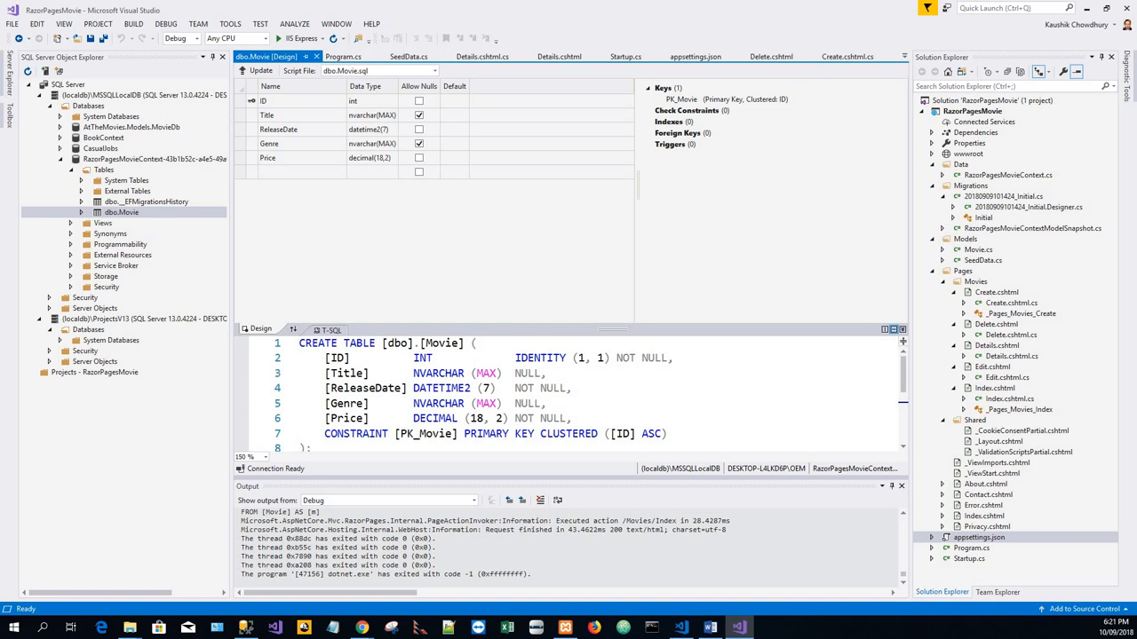
mouse_move(306, 133)
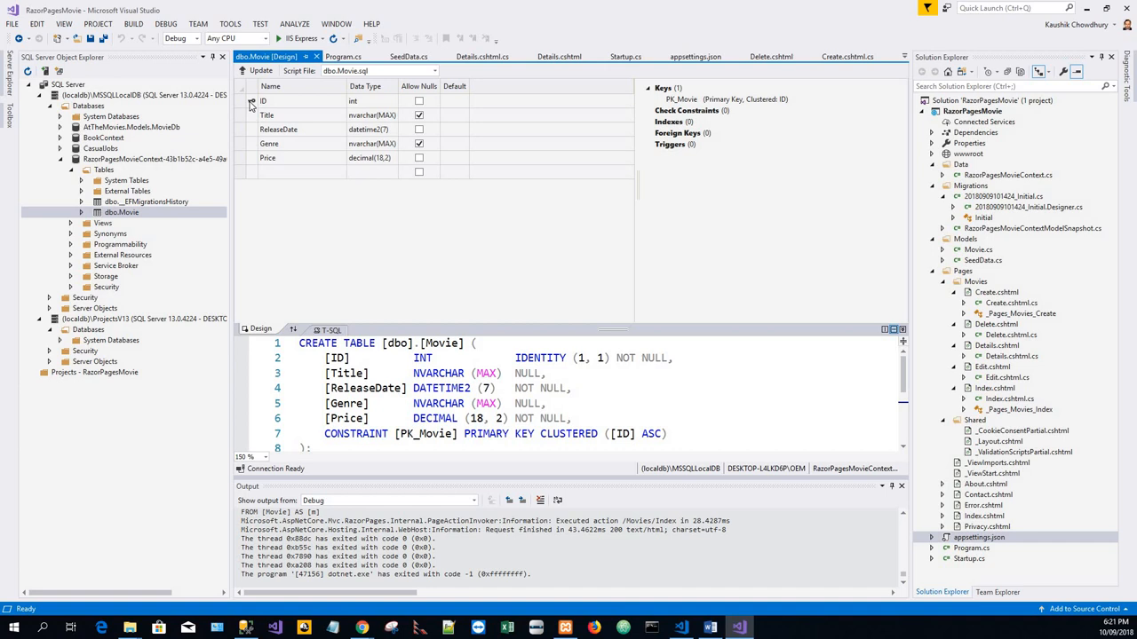
click(264, 100)
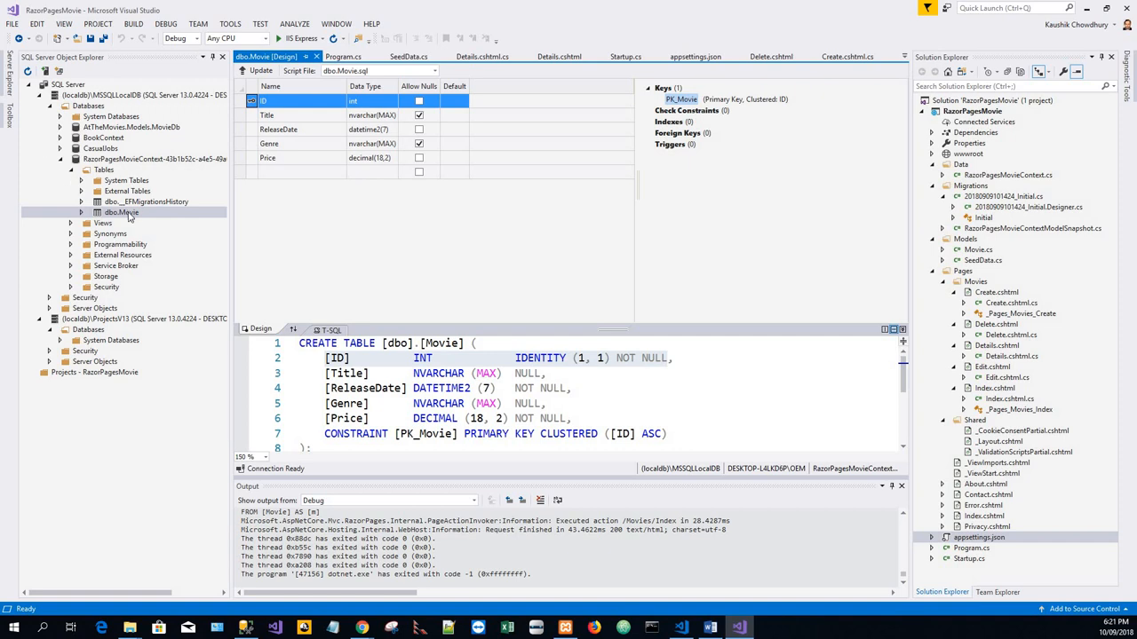
- View dbo.Movie data, showing one Western row priced 1.19
right_click(121, 212)
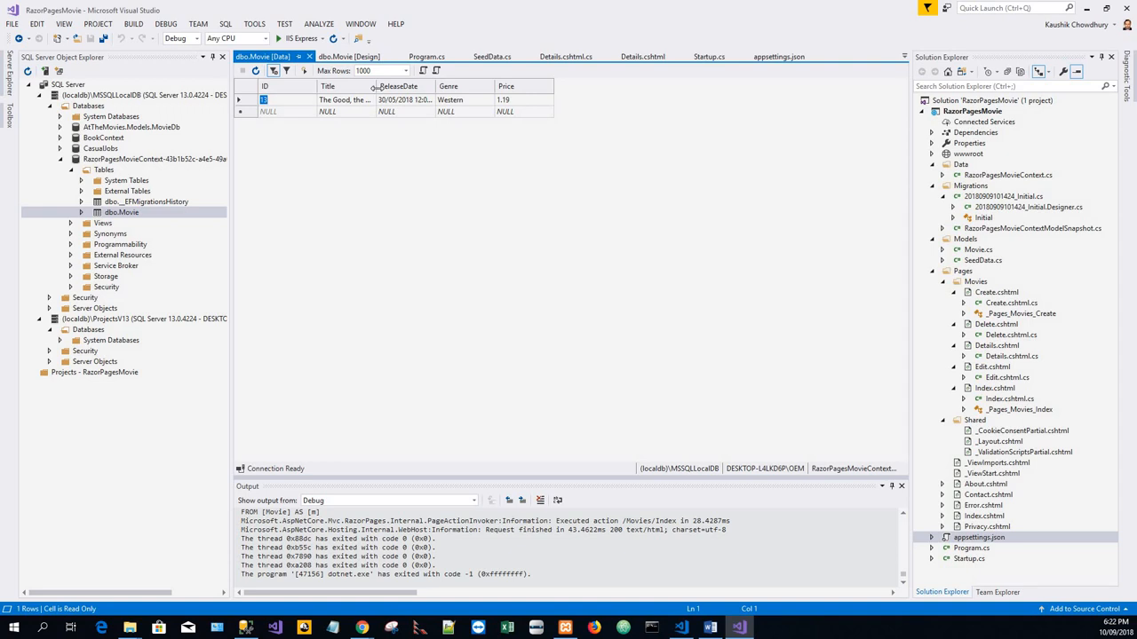
mouse_move(376, 188)
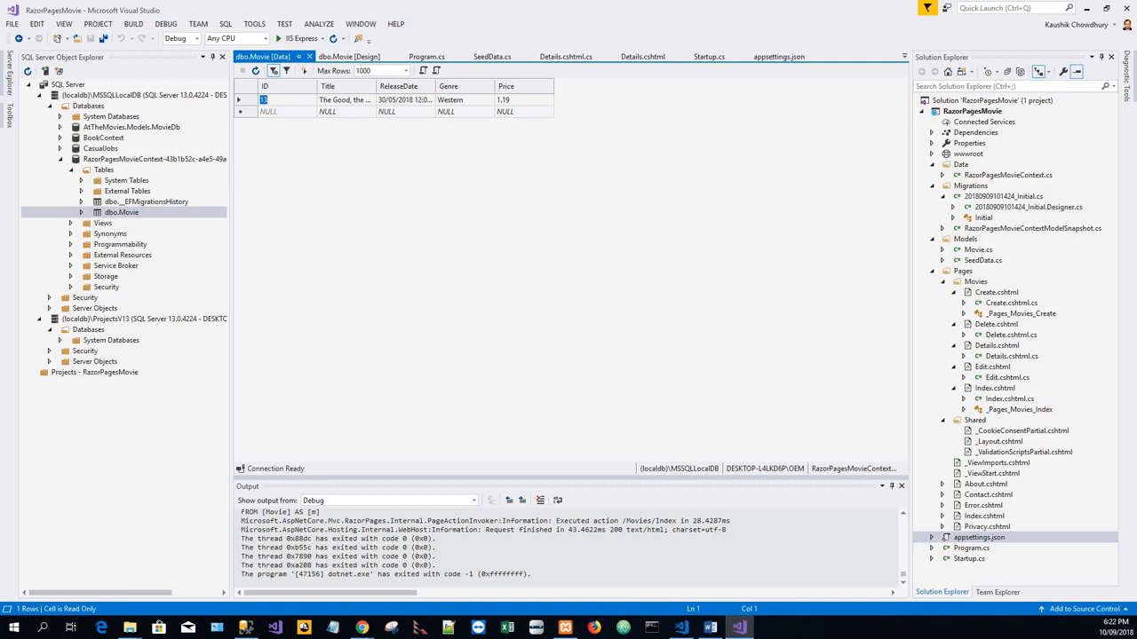
mouse_move(496, 75)
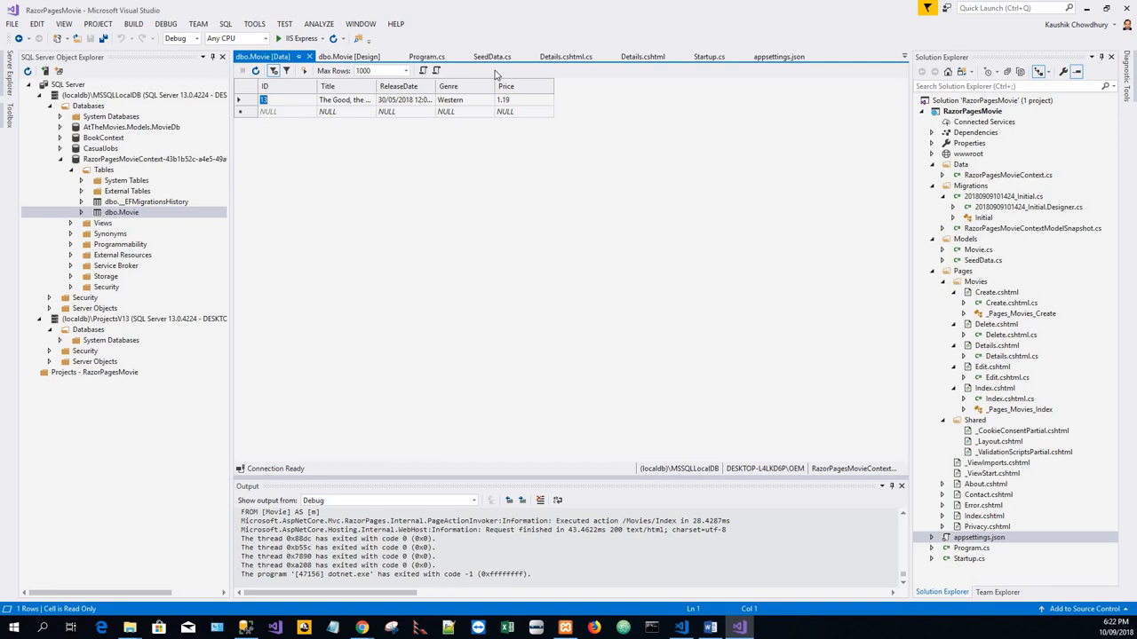
click(492, 56)
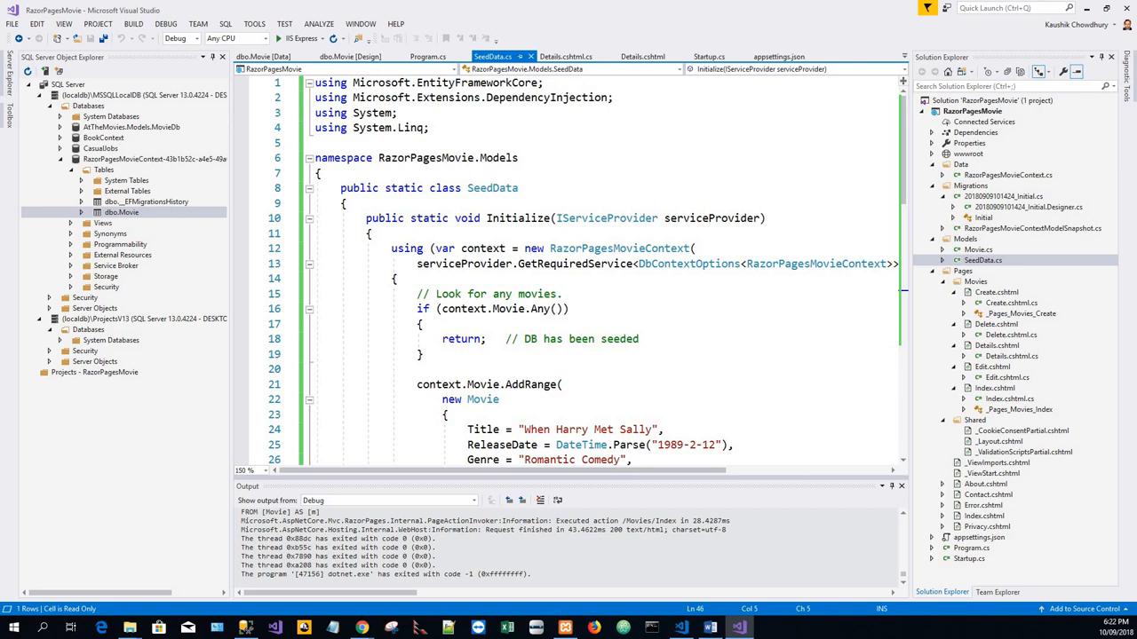
mouse_move(408, 297)
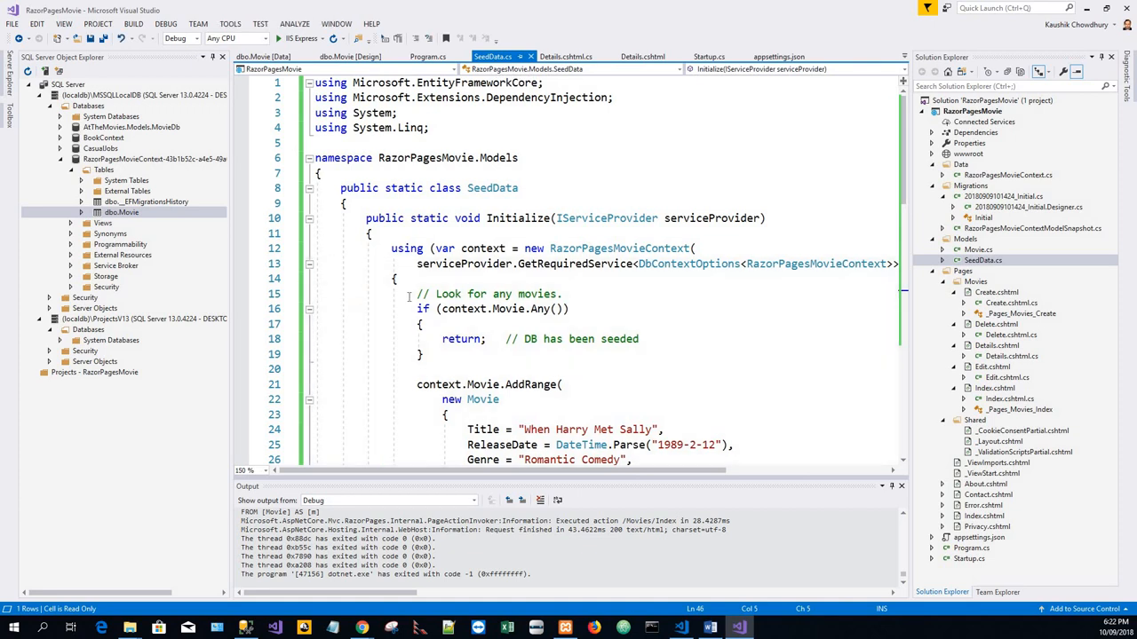
scroll(down, 3)
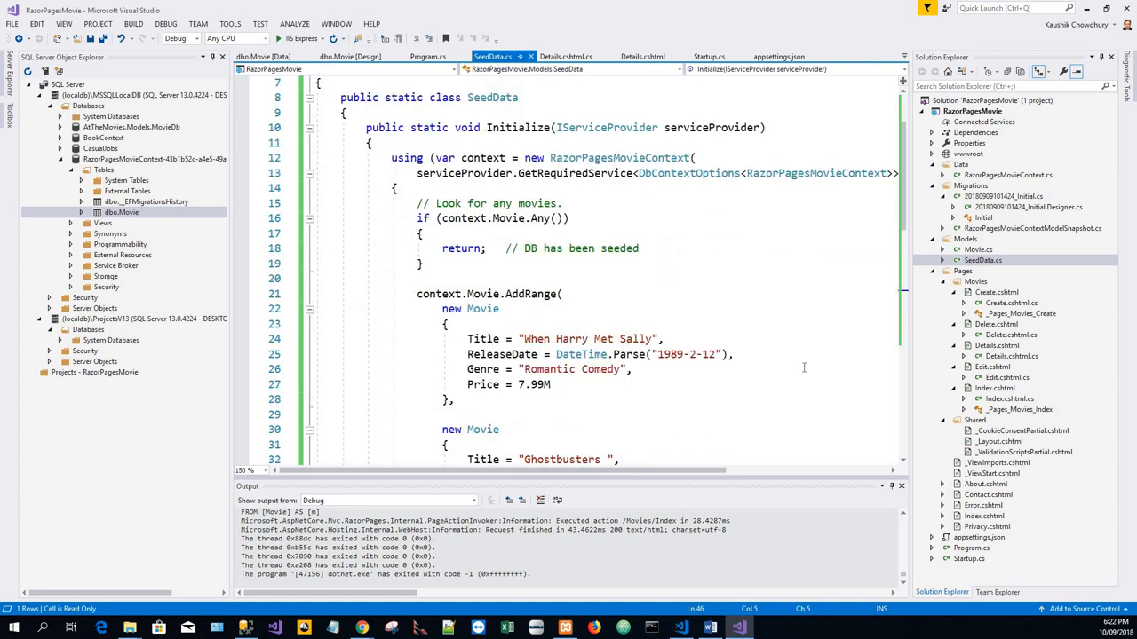
click(965, 239)
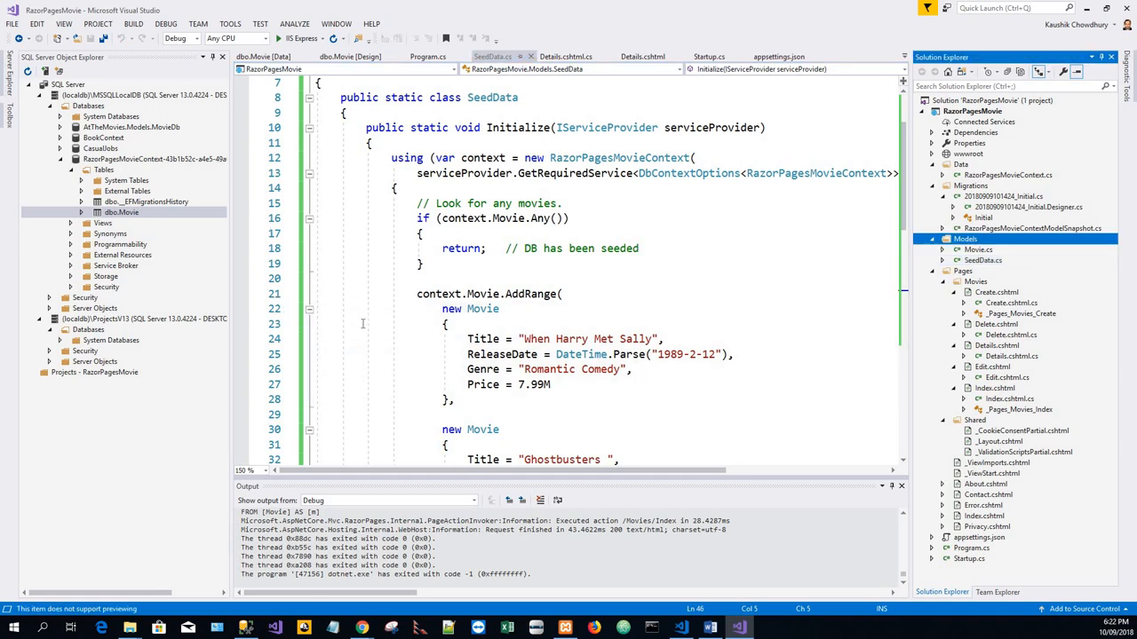
scroll(down, 3)
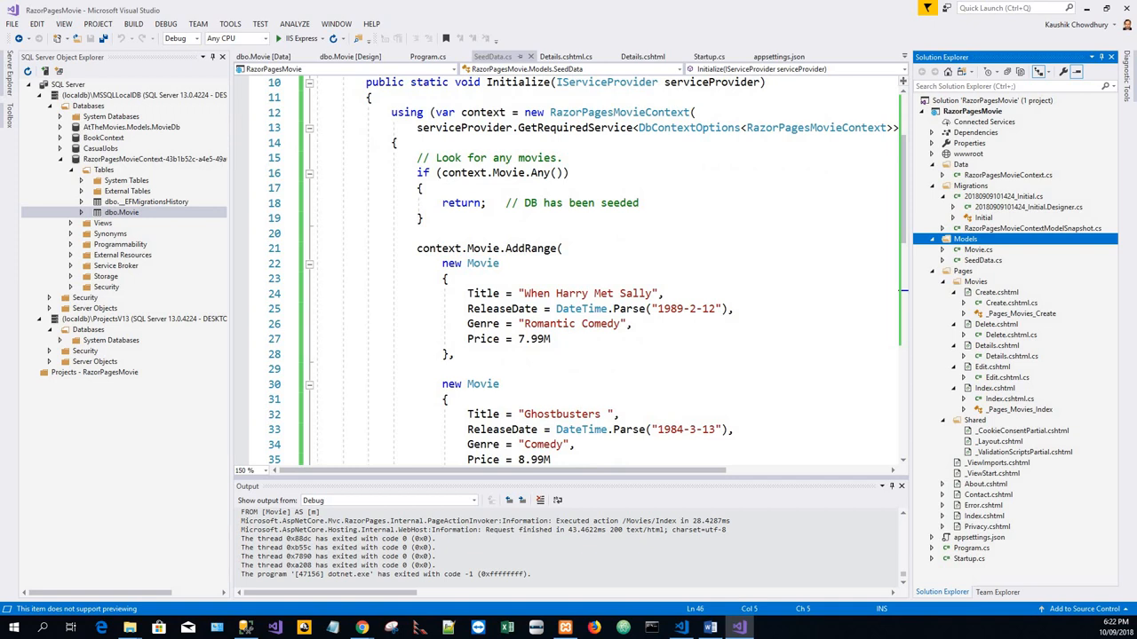
mouse_move(556, 275)
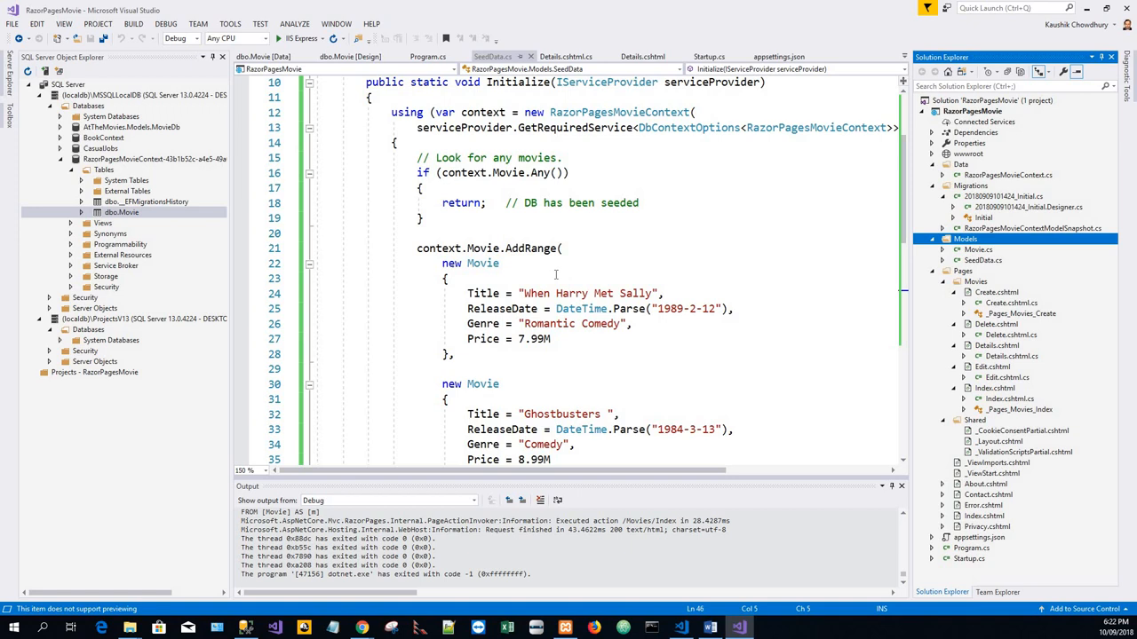
scroll(down, 3)
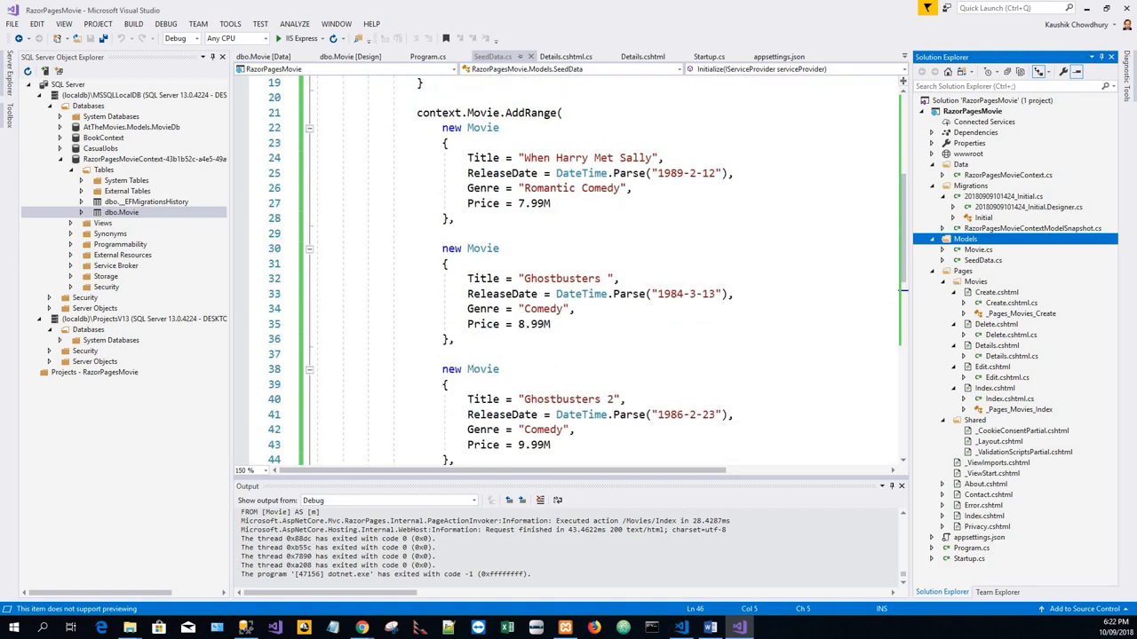
scroll(down, 3)
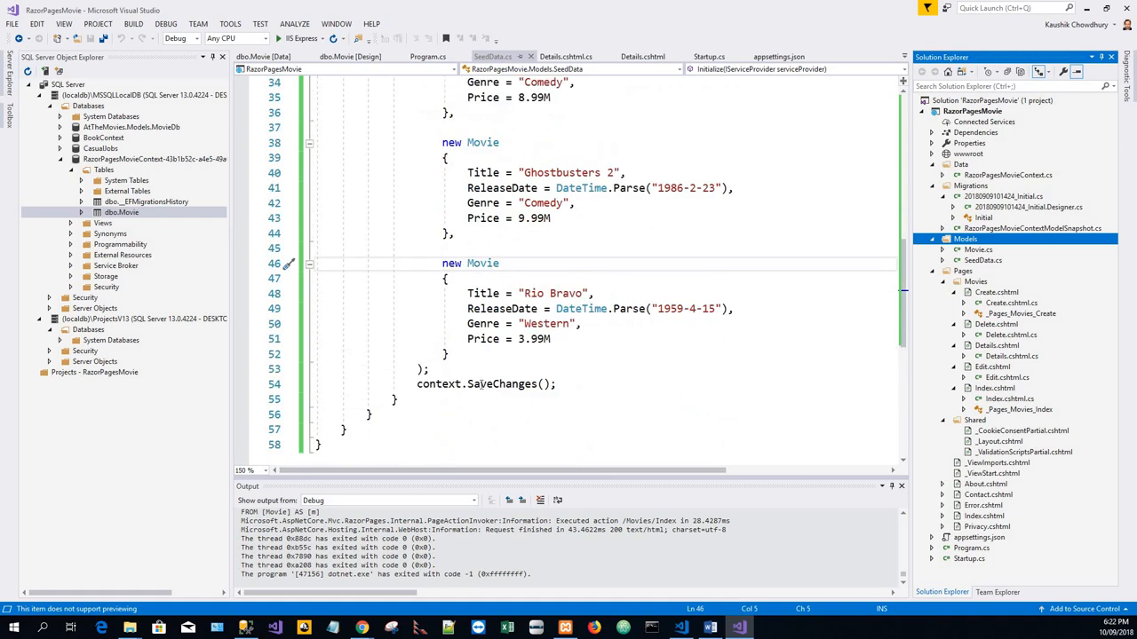
mouse_move(504, 383)
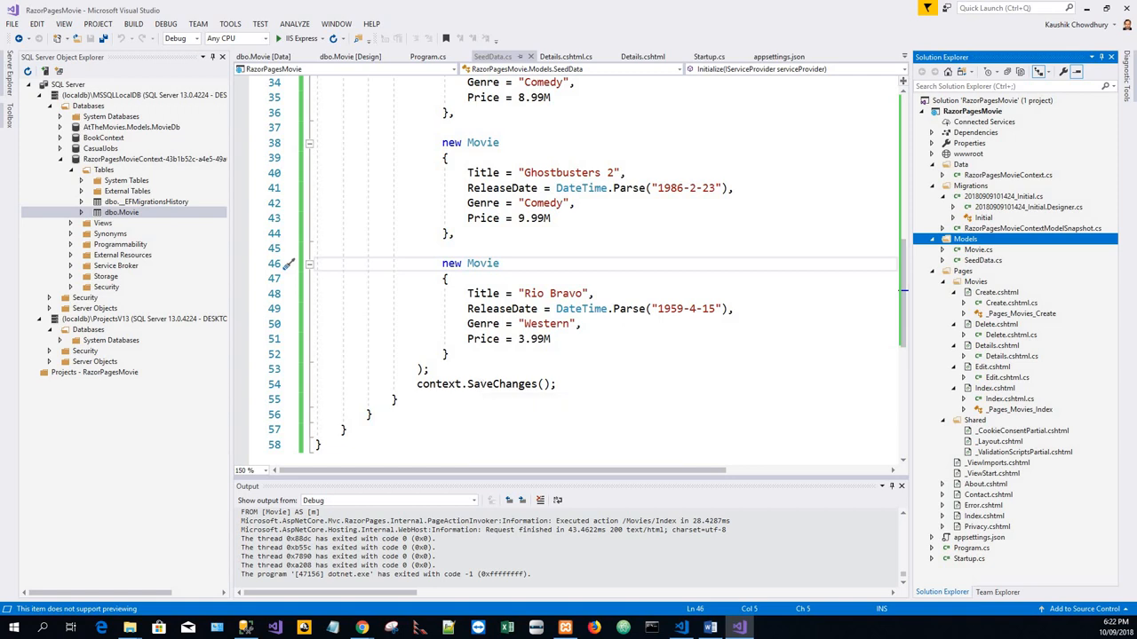
mouse_move(355, 217)
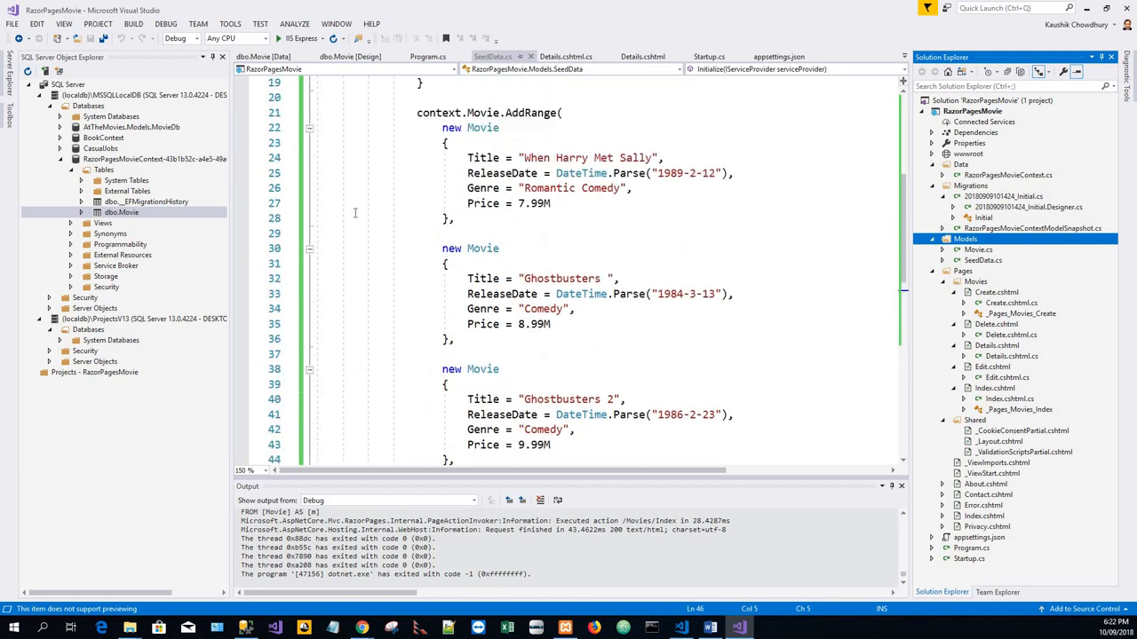
scroll(up, 3)
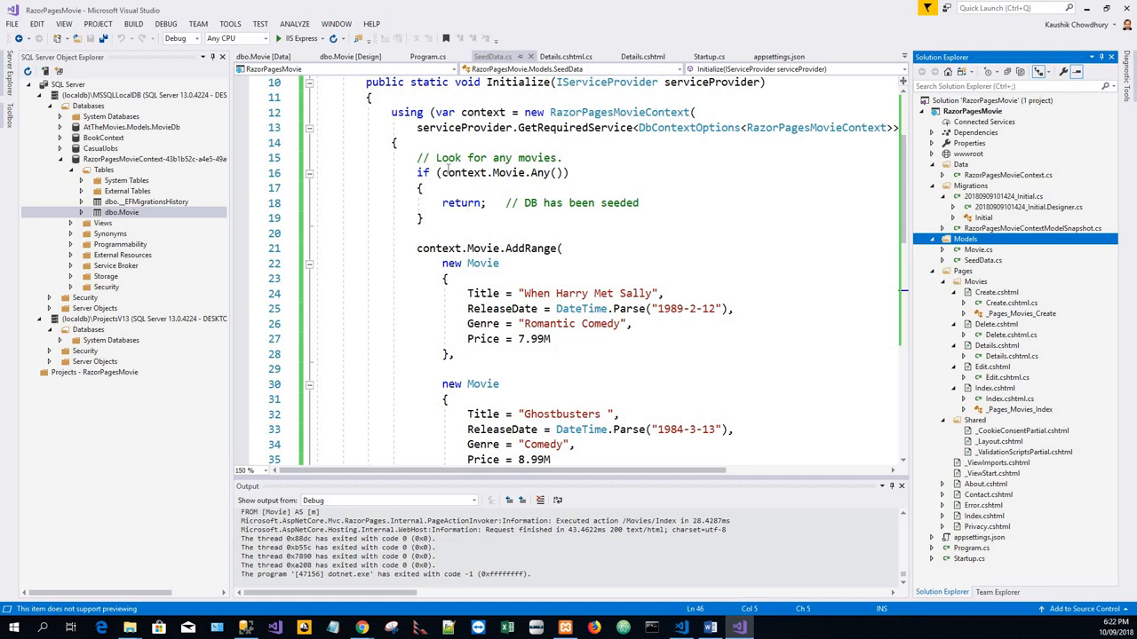
mouse_move(377, 182)
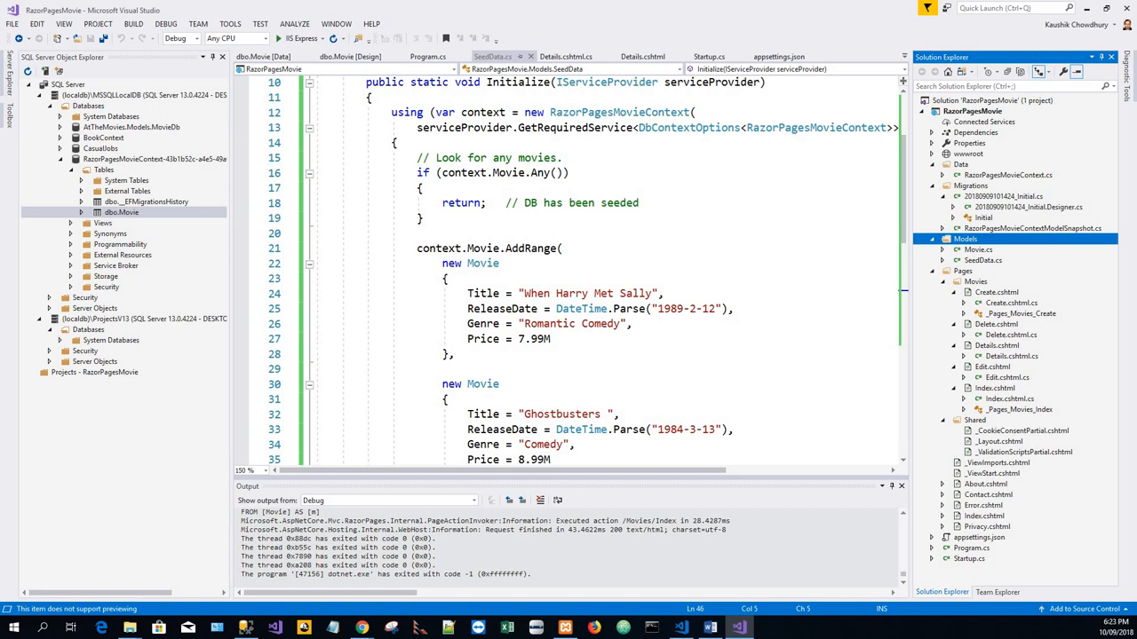
click(432, 263)
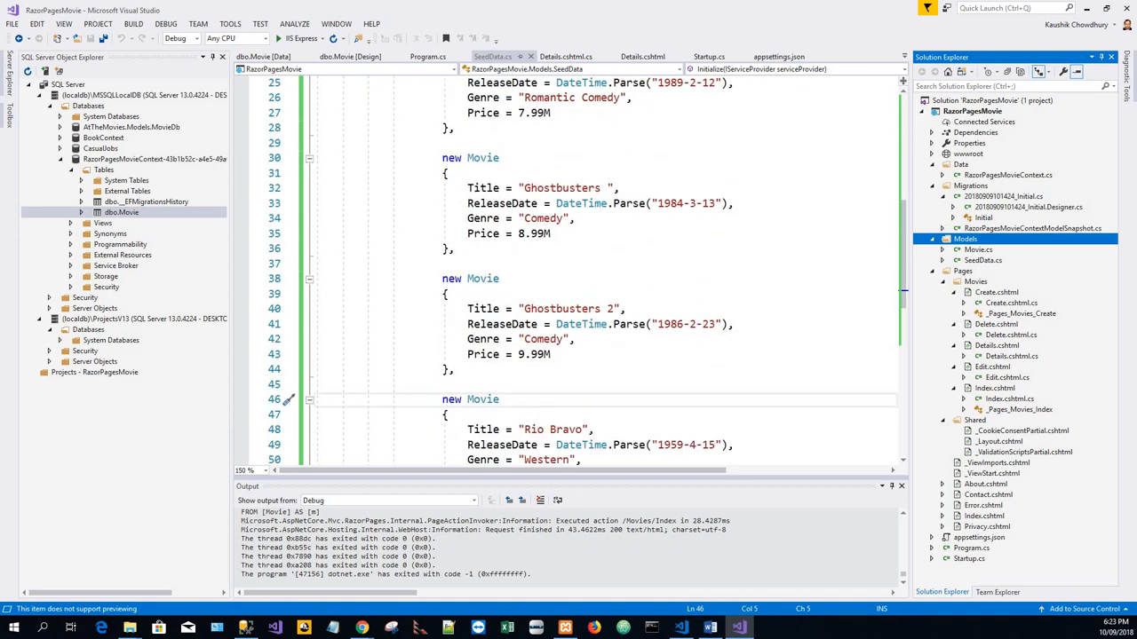
mouse_move(124, 148)
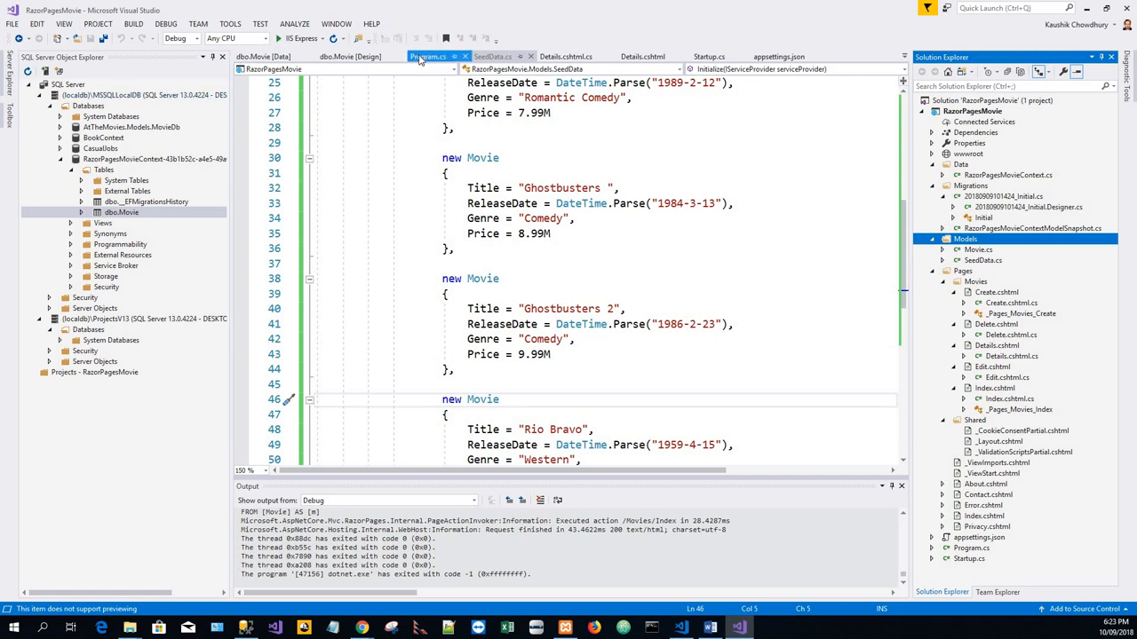
- Review Program.cs Main and go to SeedData.Initialize's definition
click(428, 56)
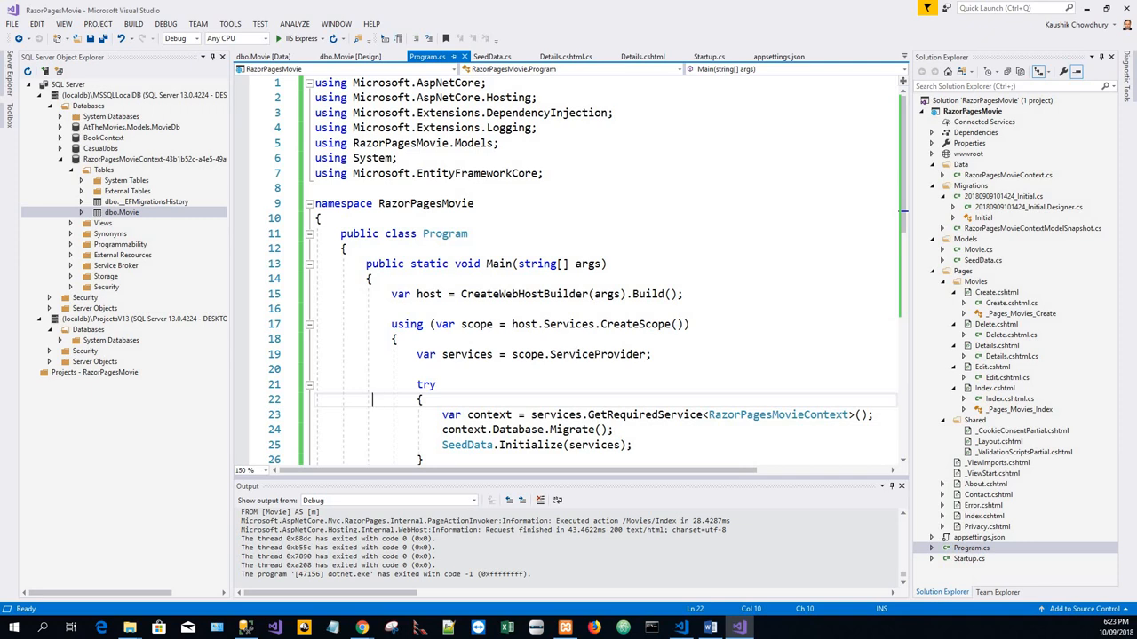
mouse_move(236, 250)
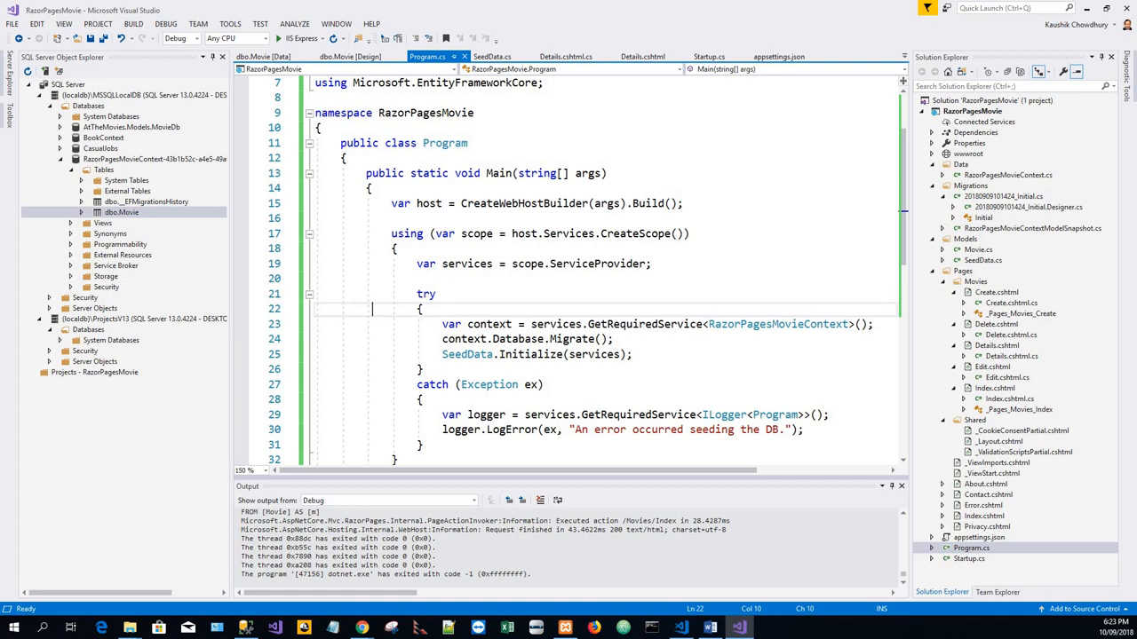
scroll(down, 3)
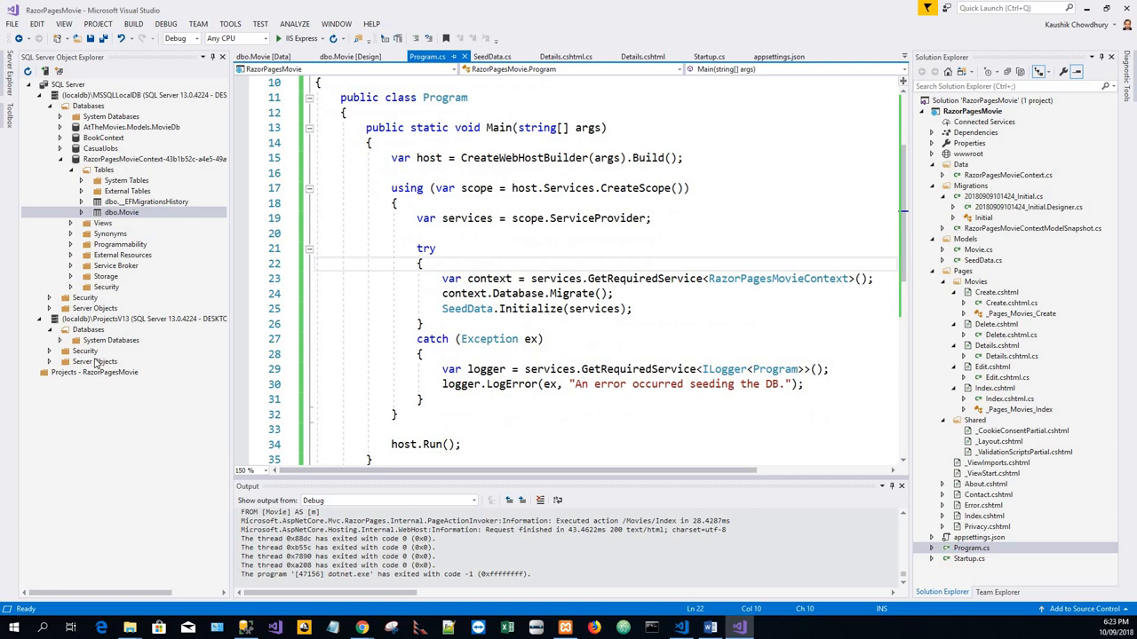
click(373, 264)
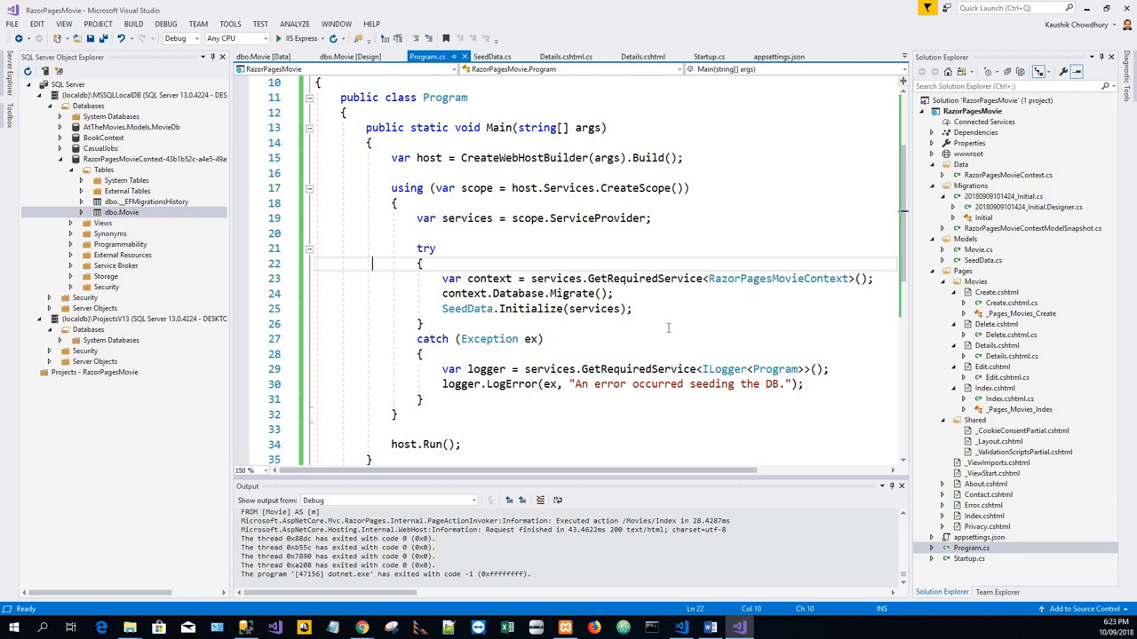
scroll(down, 3)
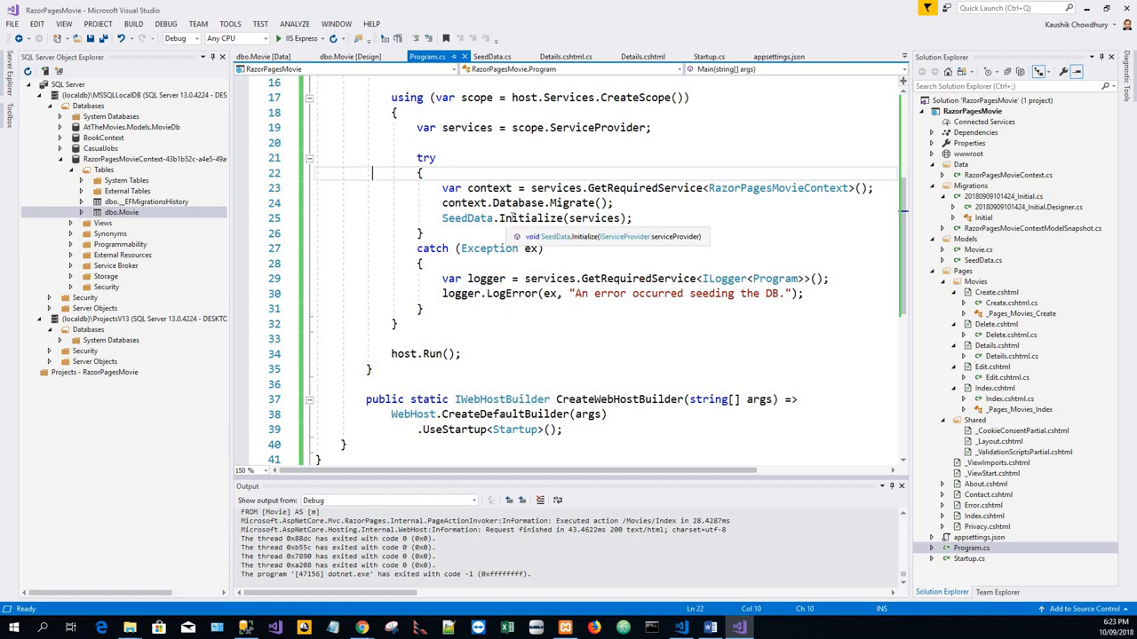
right_click(520, 217)
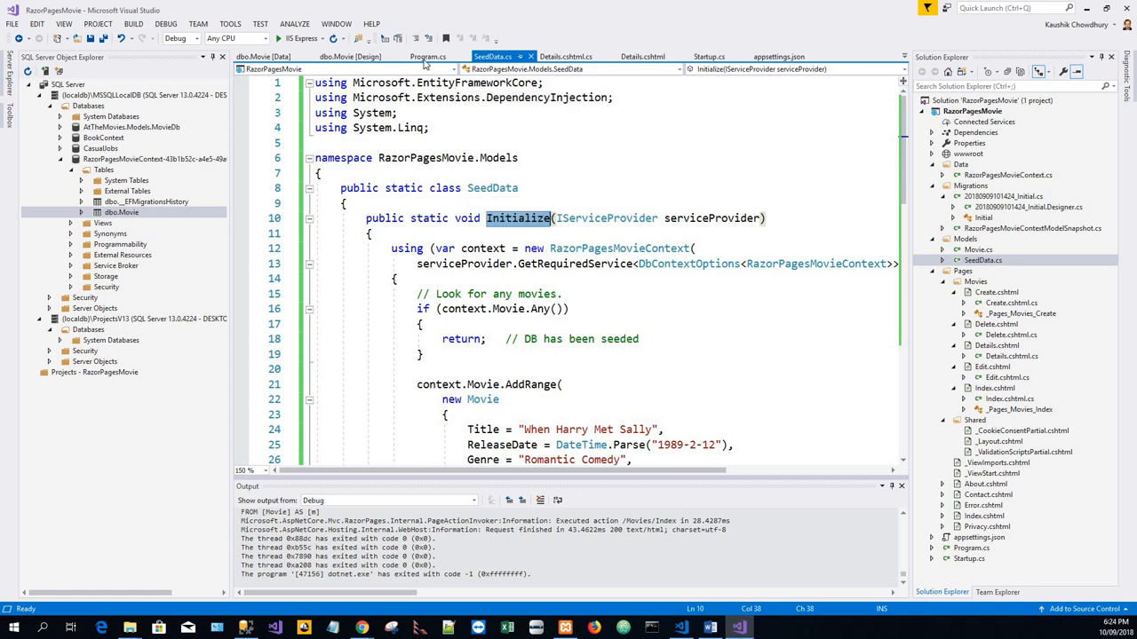
- Go back to Program.cs, where Main calls Migrate and SeedData.Initialize
click(427, 56)
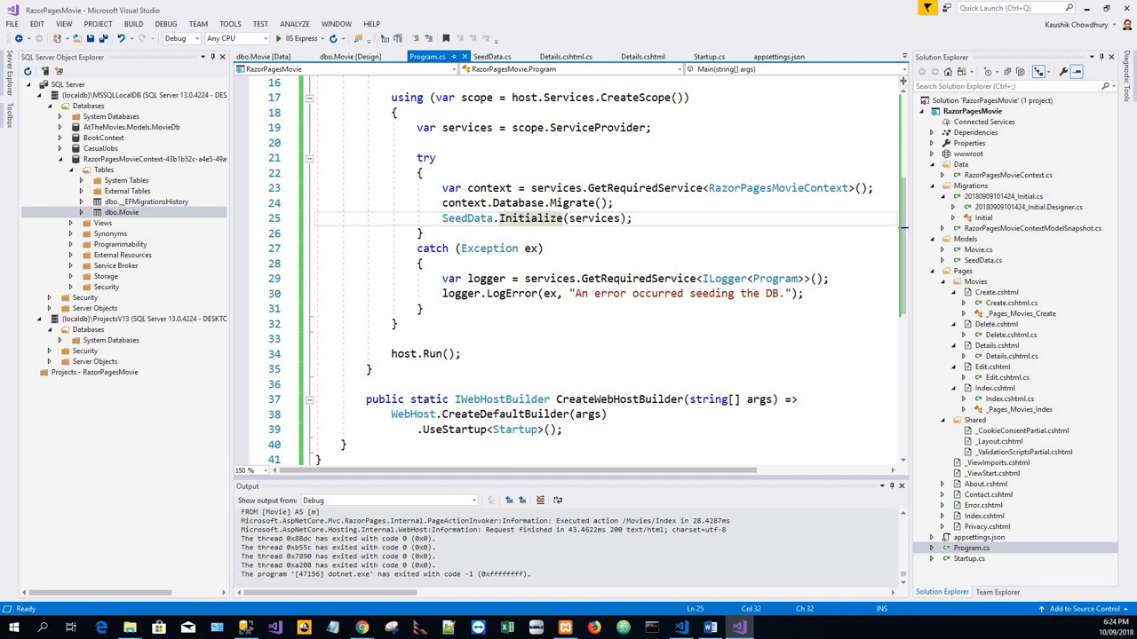
- Launch RazorPagesMovie with IIS Express so the RpMovie home page loads
click(507, 218)
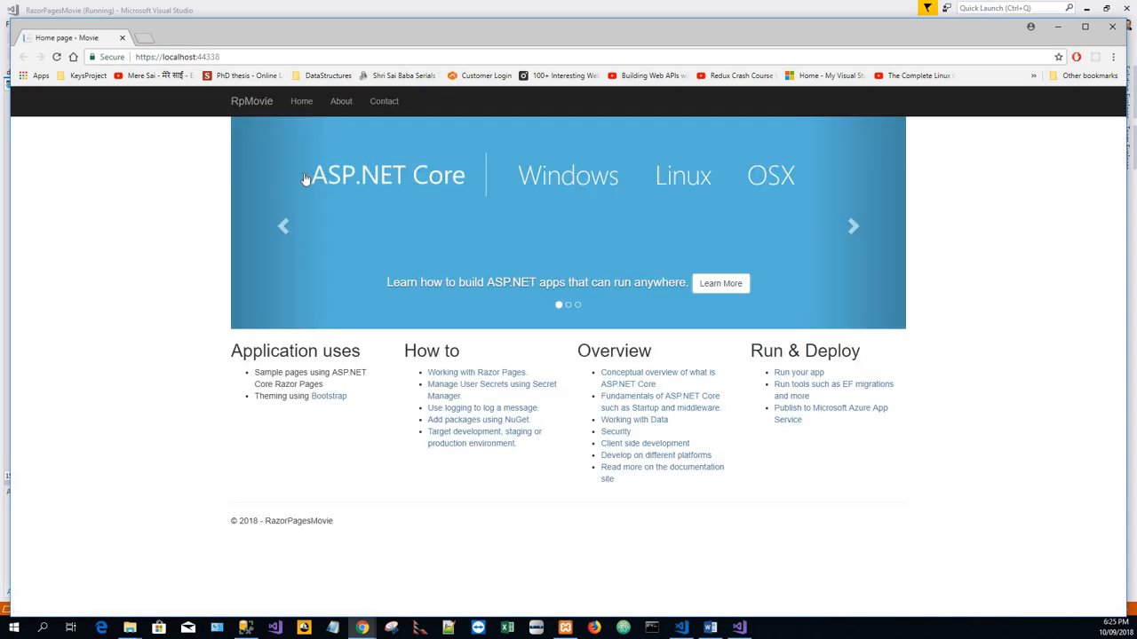
- Delete 'The Good, the bad, and the ugly' from the Movies list
click(251, 101)
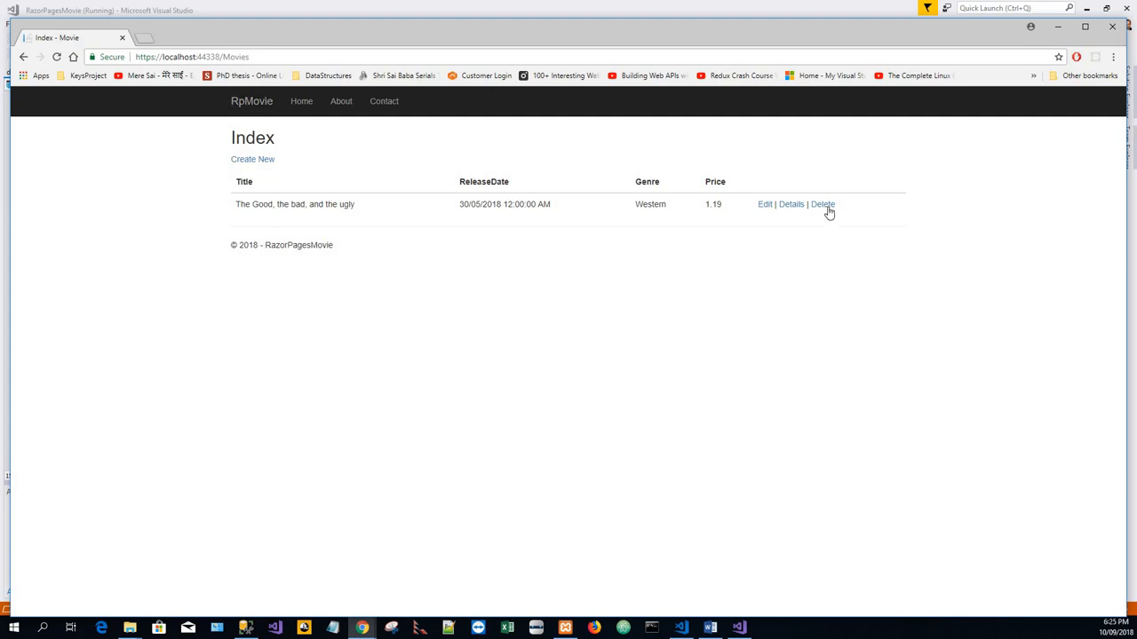
click(821, 204)
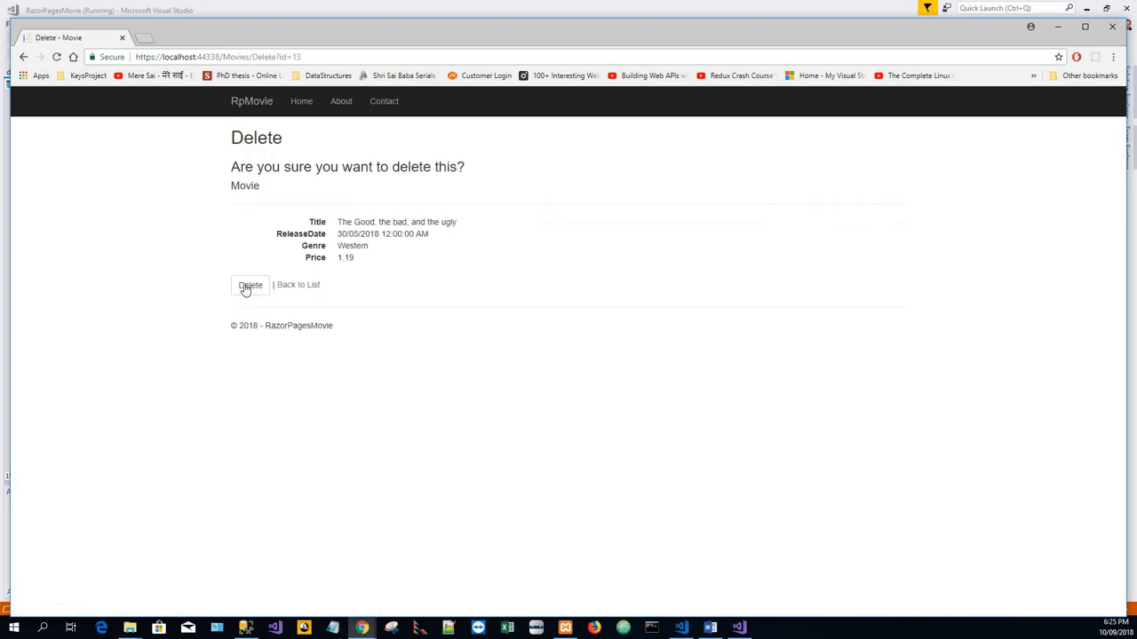
click(249, 284)
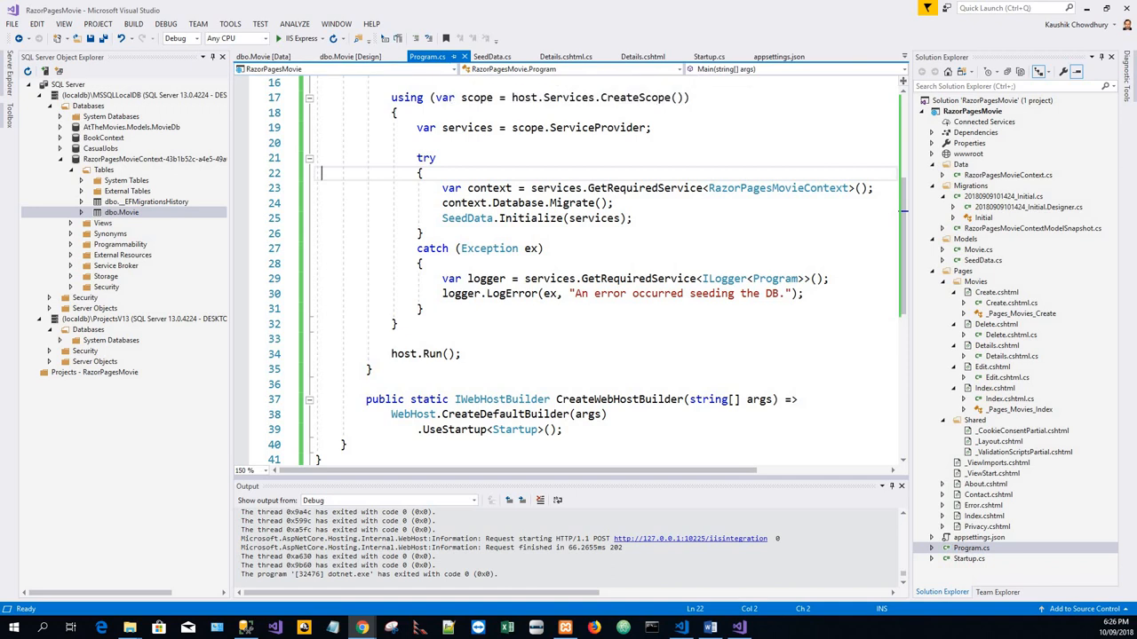
mouse_move(334, 232)
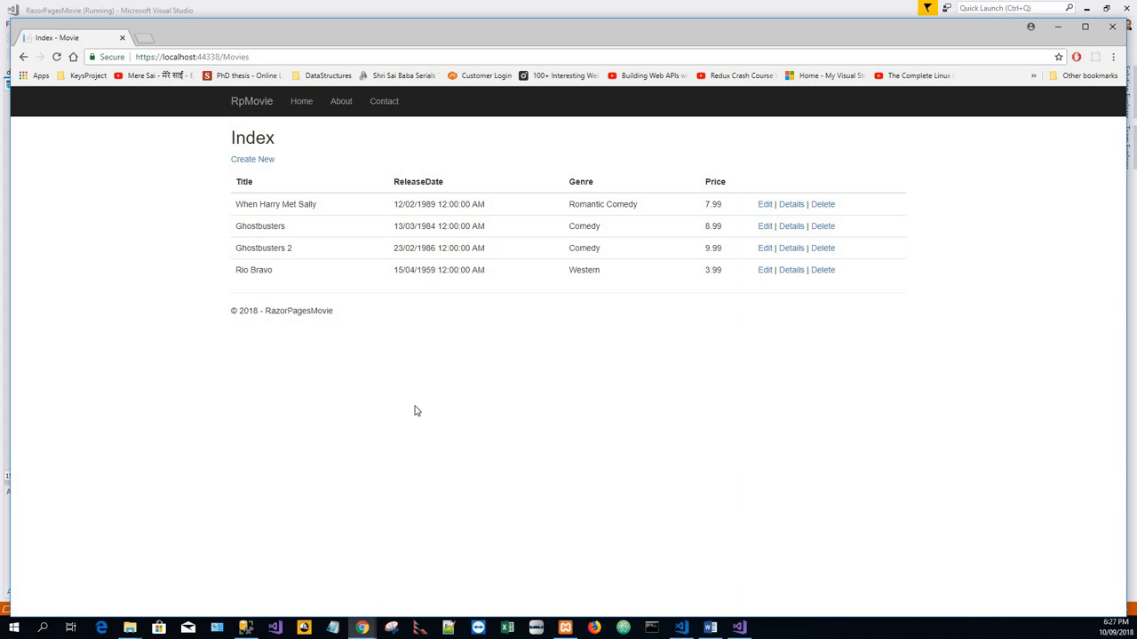
mouse_move(328, 368)
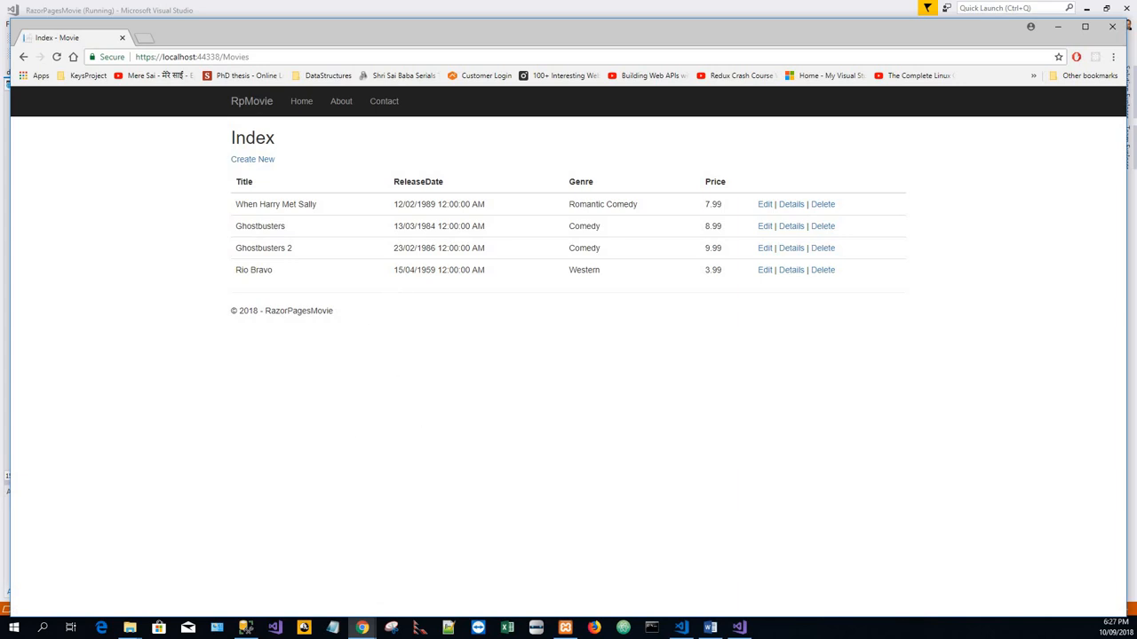
mouse_move(305, 223)
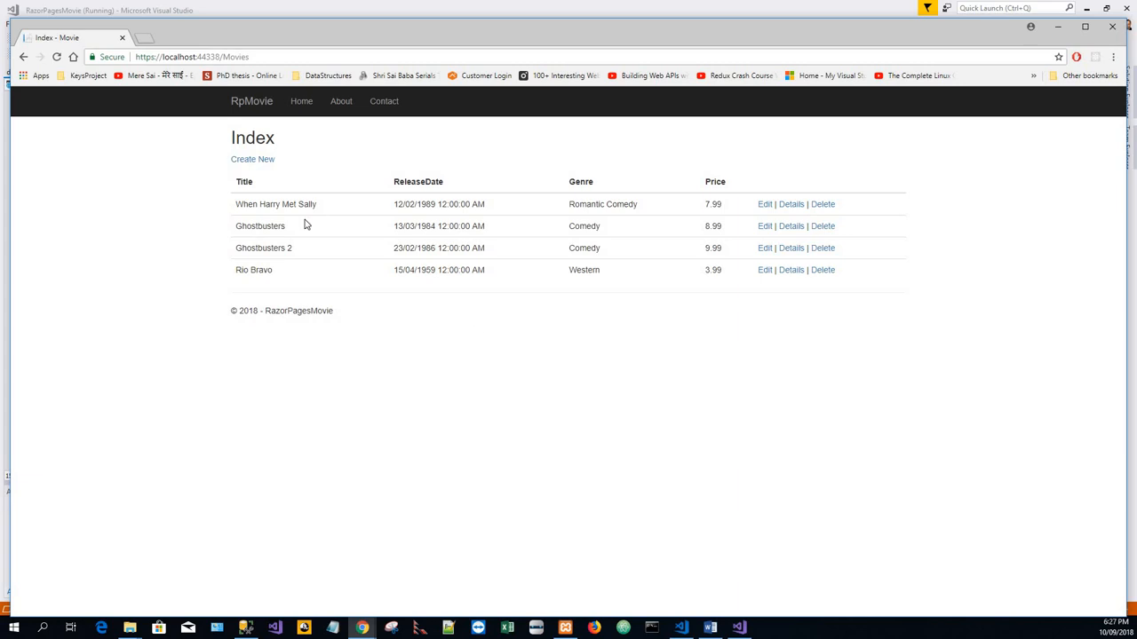
mouse_move(699, 628)
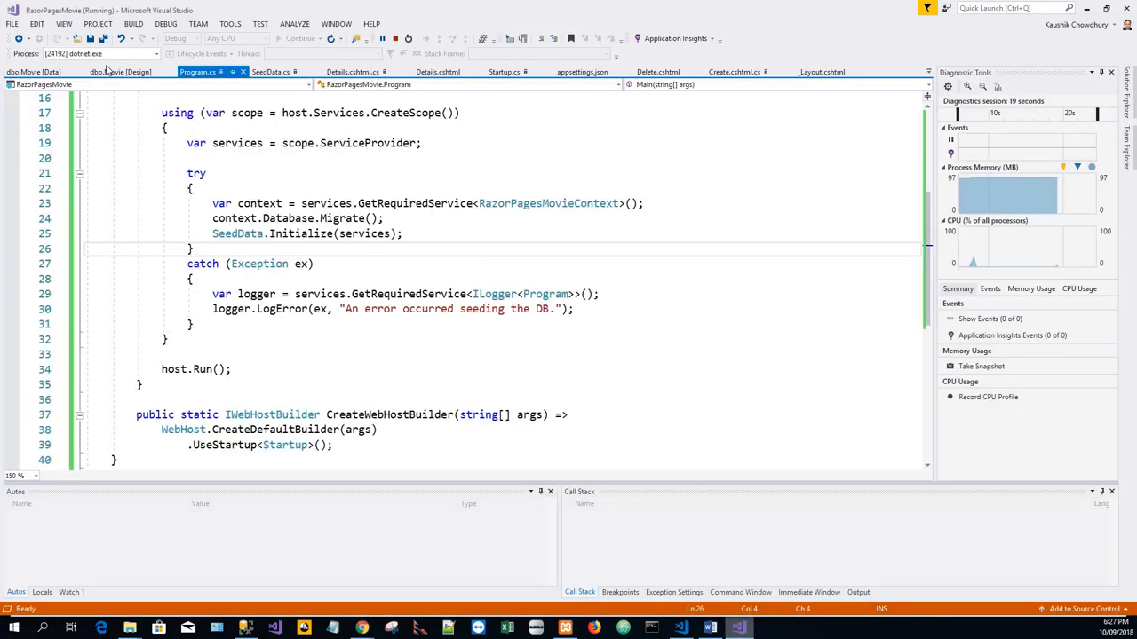
- Review SeedData.cs Initialize, which returns early if movies exist before seeding
click(271, 72)
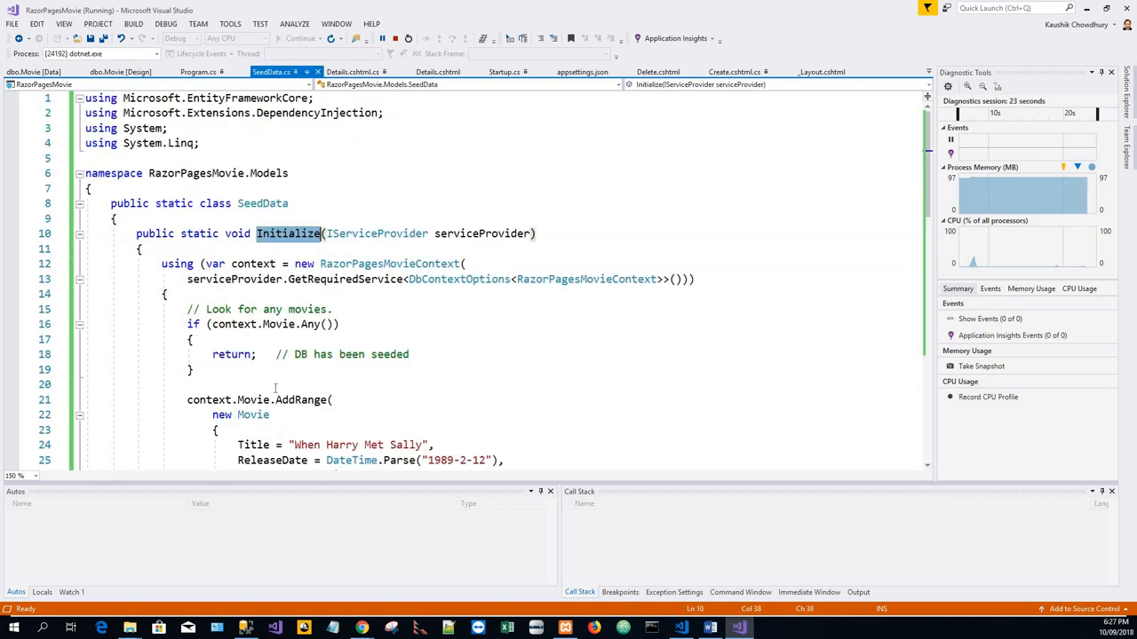
scroll(down, 3)
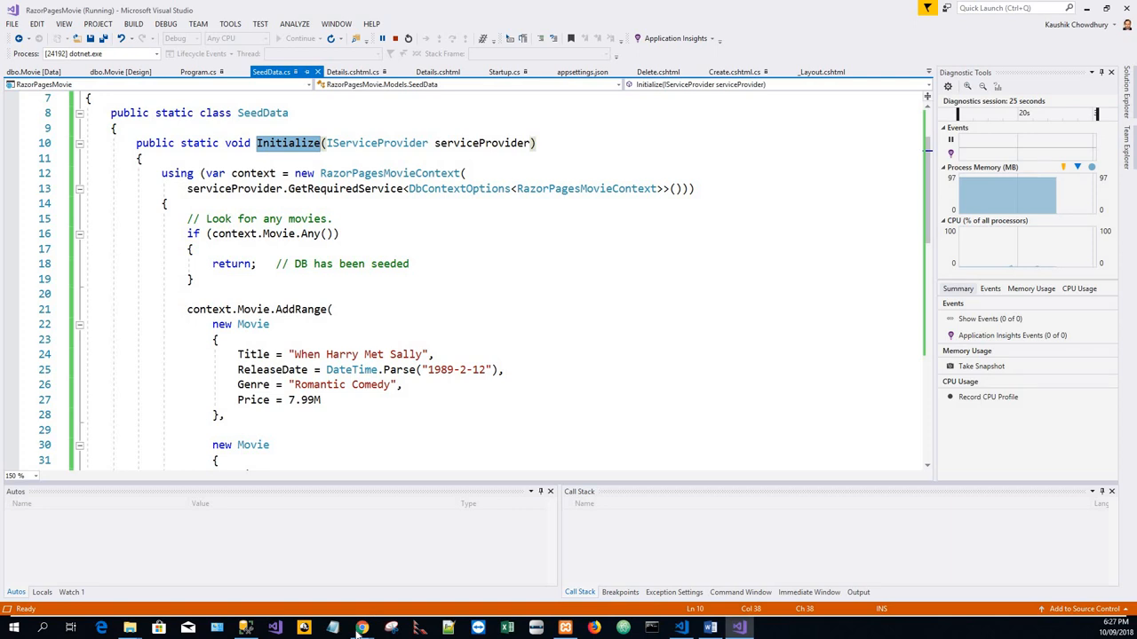